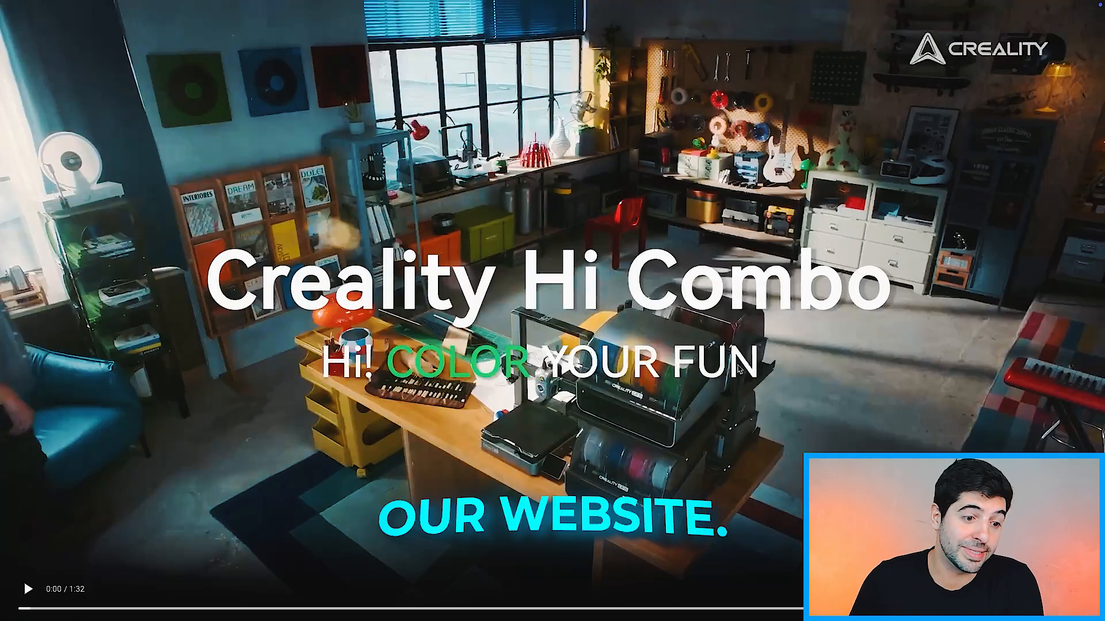
# - Play the Hi Combo promo video on the product page's hero banner
pyautogui.click(27, 589)
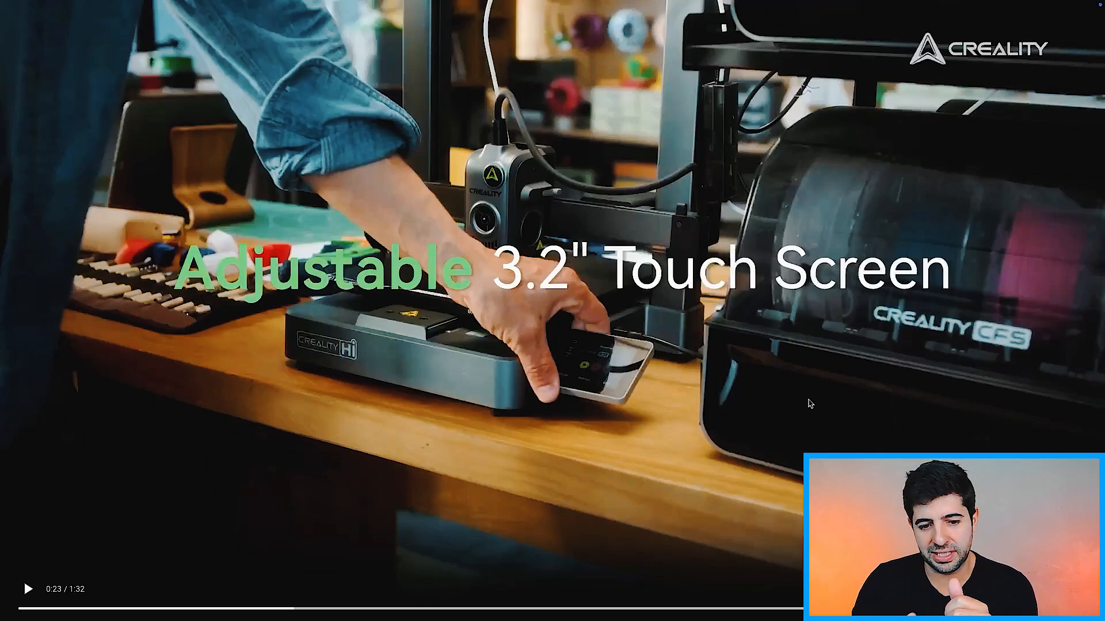
pyautogui.click(28, 589)
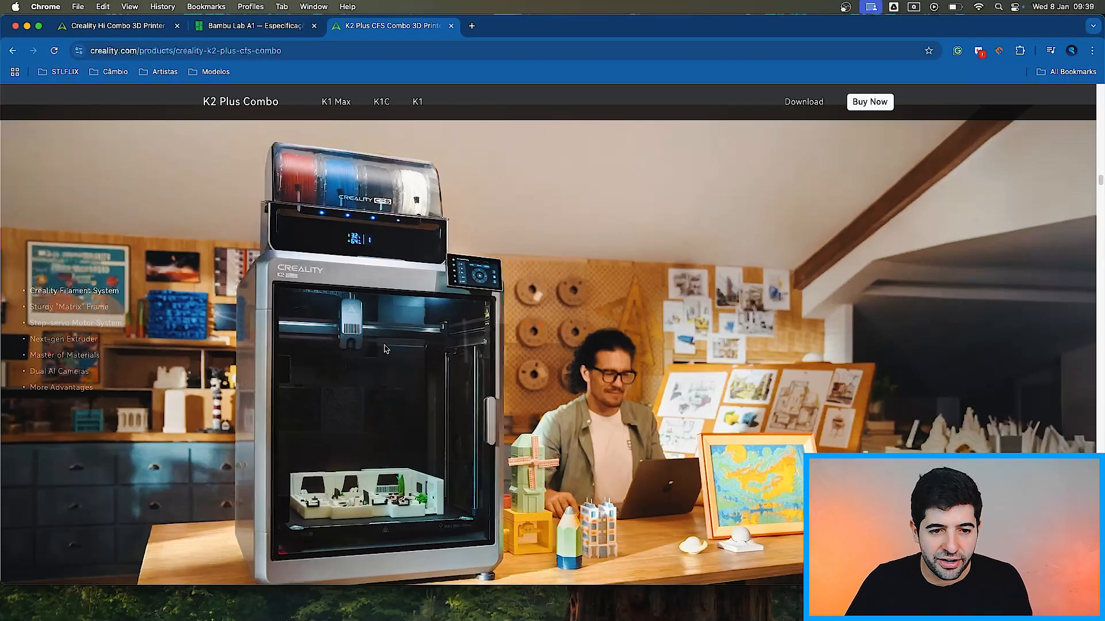
pyautogui.moveTo(377, 352)
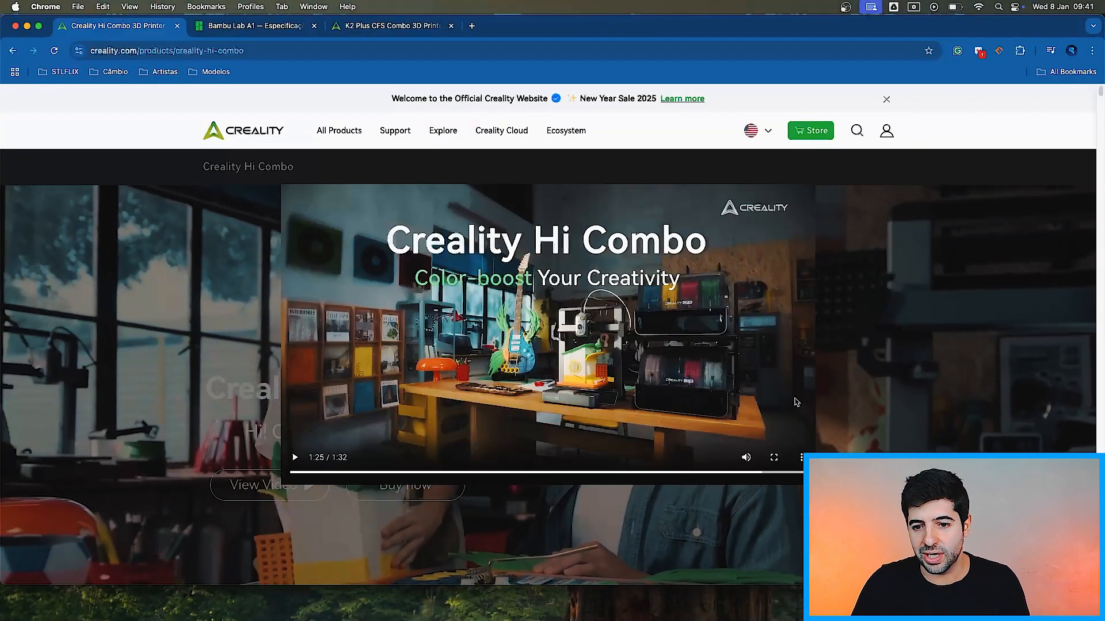
# - Scroll to the multicolor printing feature cards, settling on the Feature-packed Extruder card
pyautogui.scroll(-3)
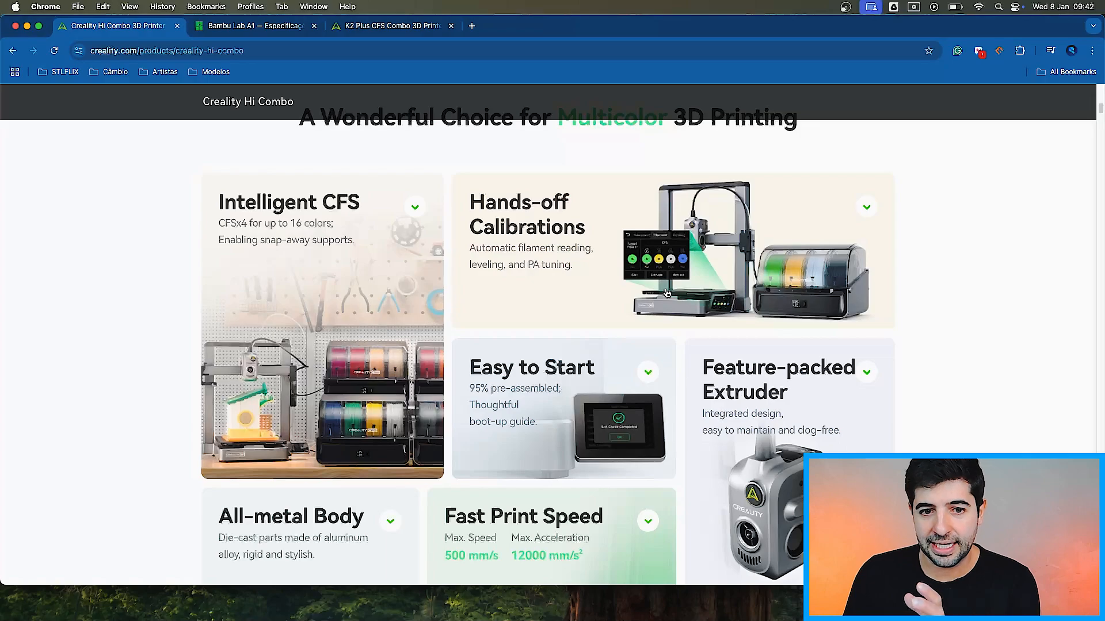
pyautogui.moveTo(472, 274)
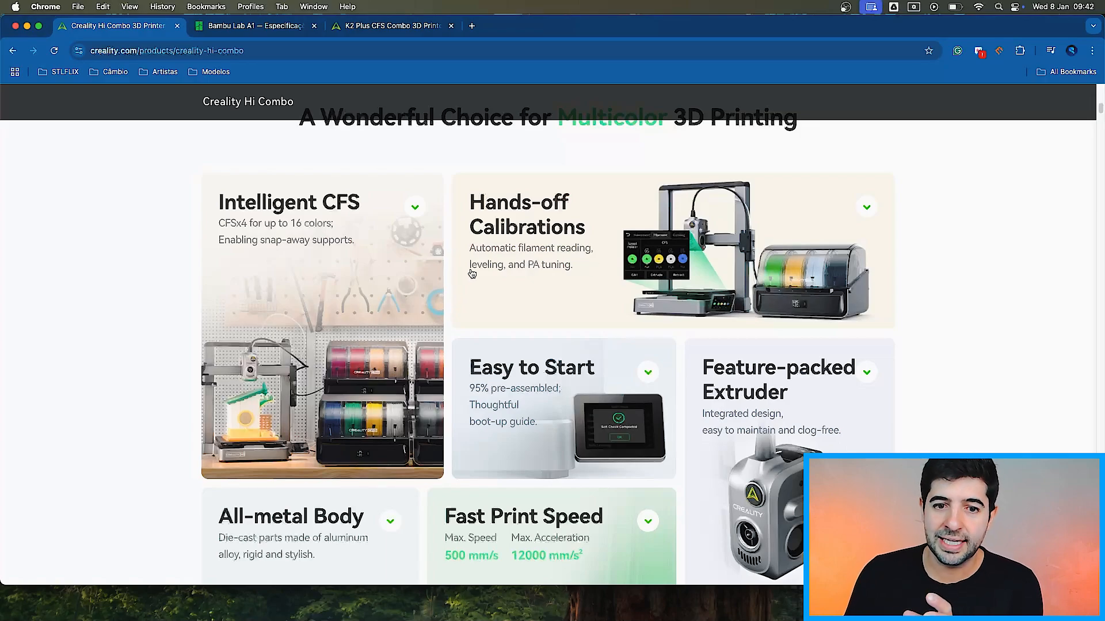
pyautogui.scroll(-3)
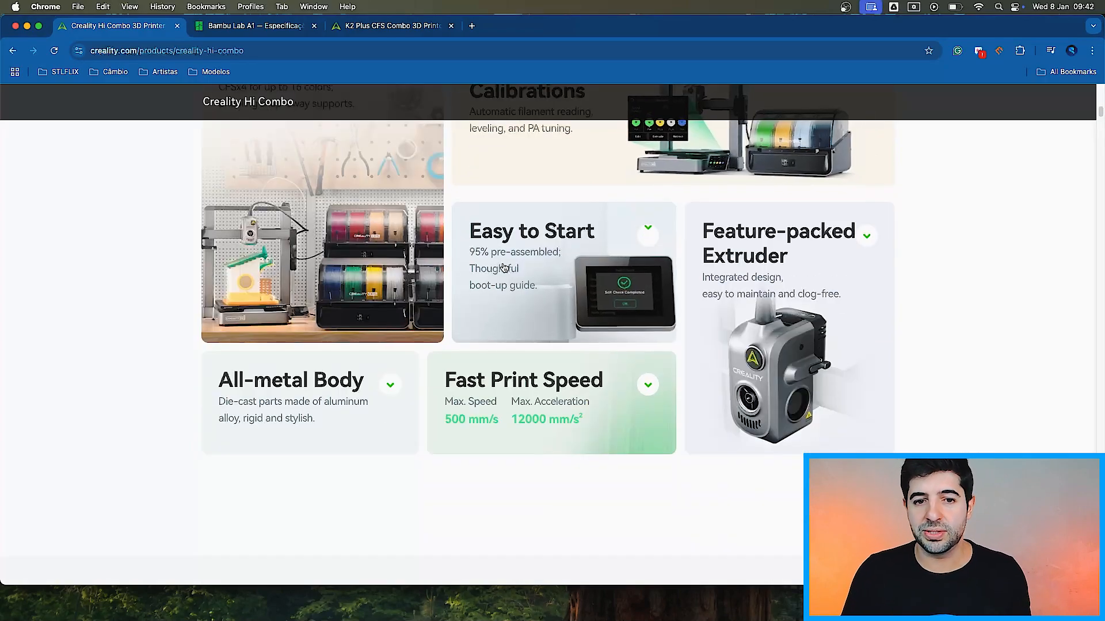
pyautogui.scroll(3)
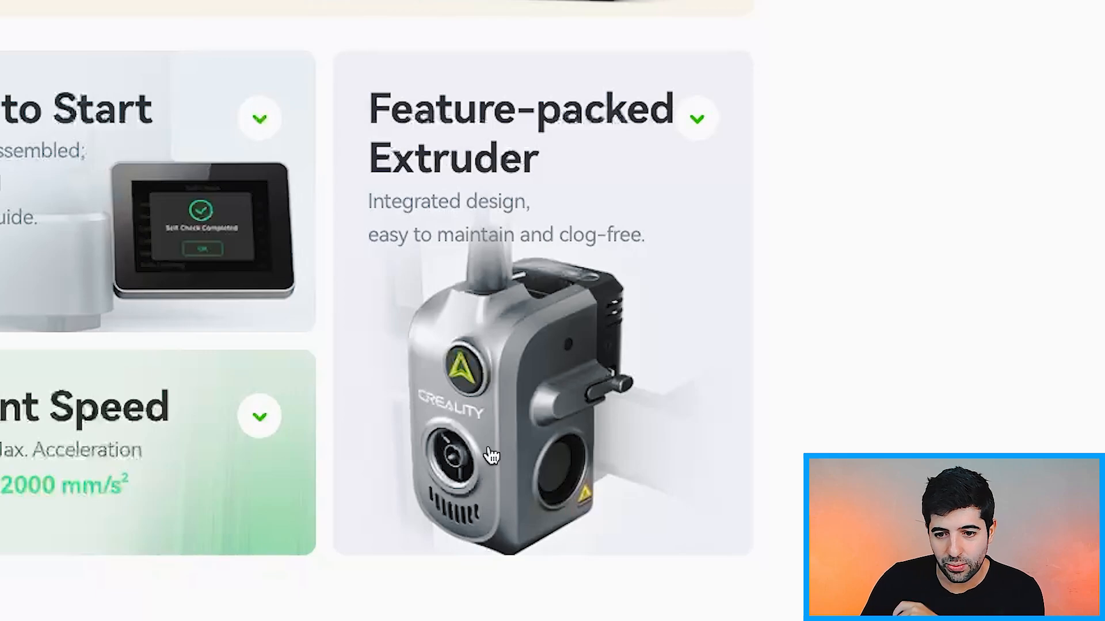
pyautogui.moveTo(570, 537)
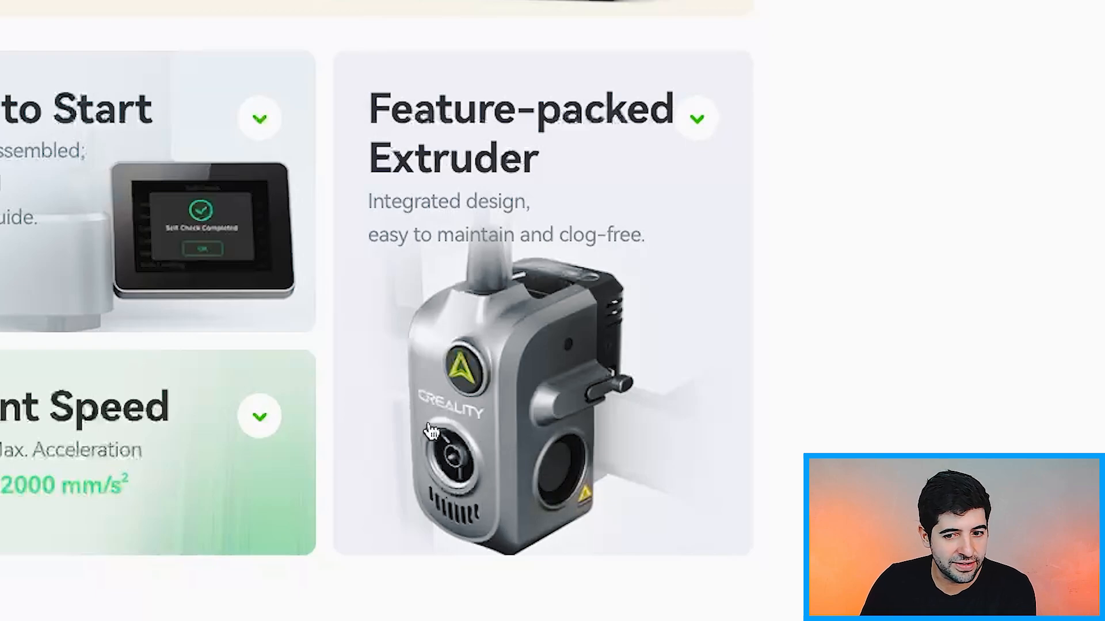
pyautogui.moveTo(448, 462)
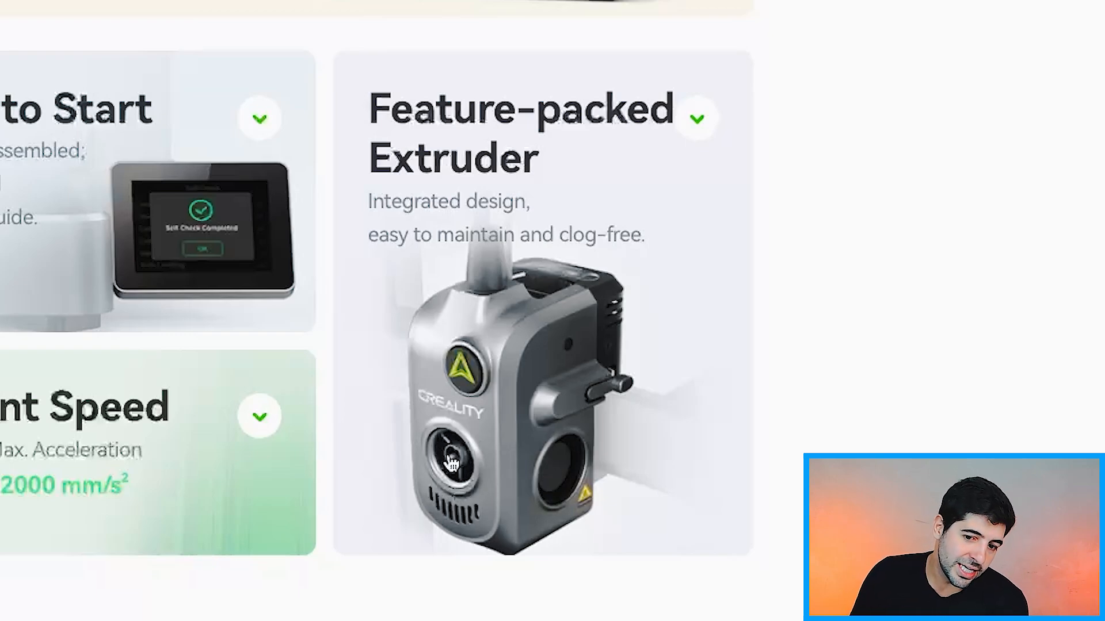
pyautogui.moveTo(426, 483)
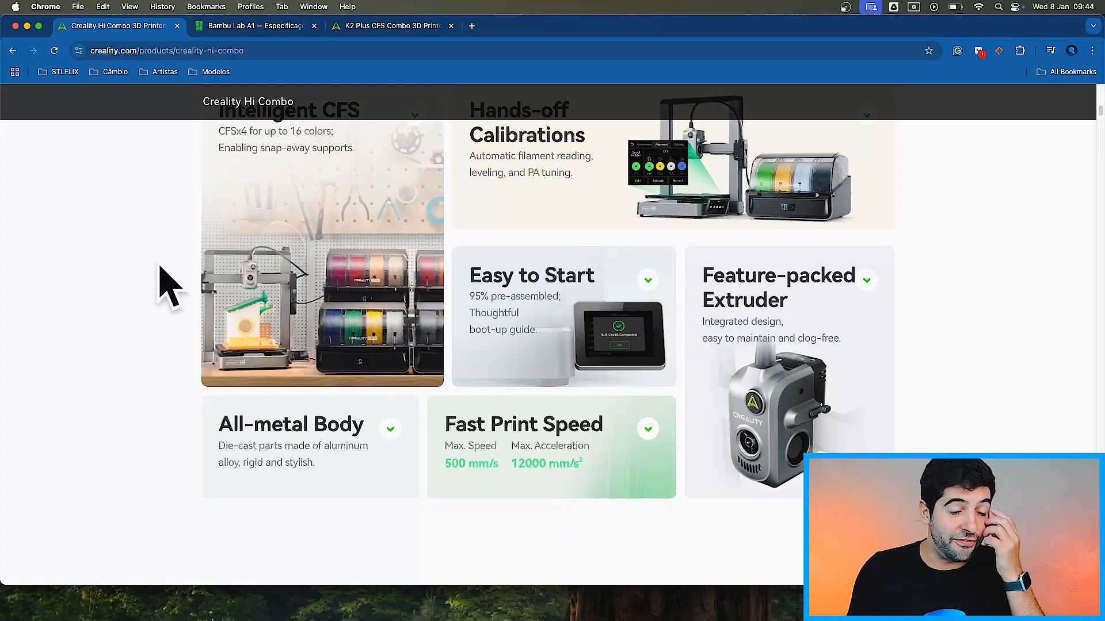
pyautogui.moveTo(160, 277)
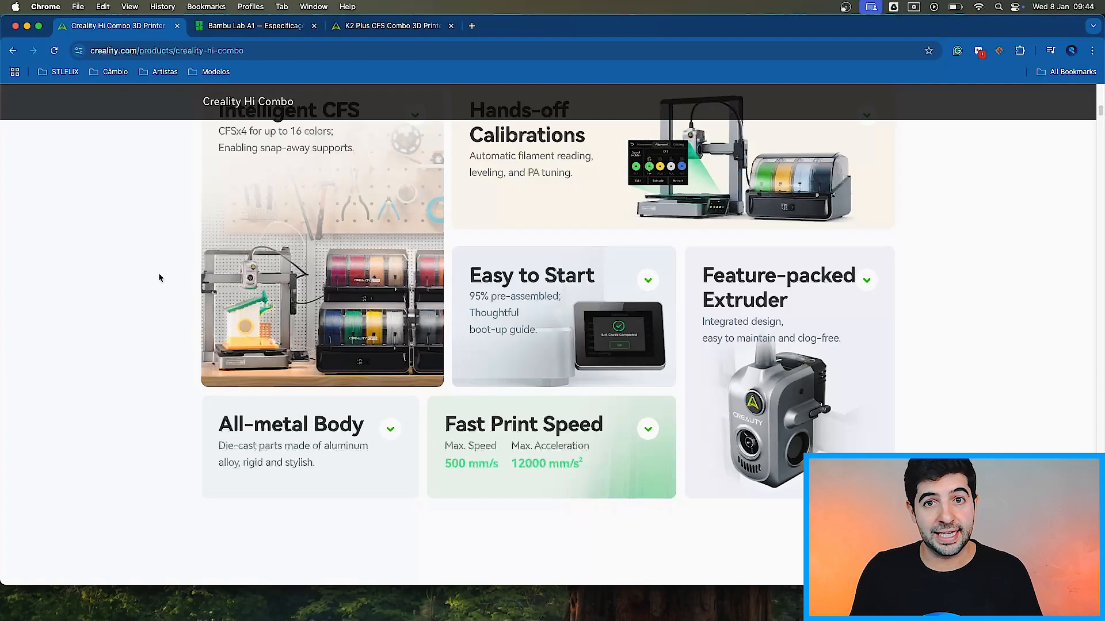
# - Adjust the scroll position at the CFS 'Jumpstart Your Creativity with Color' section
pyautogui.scroll(3)
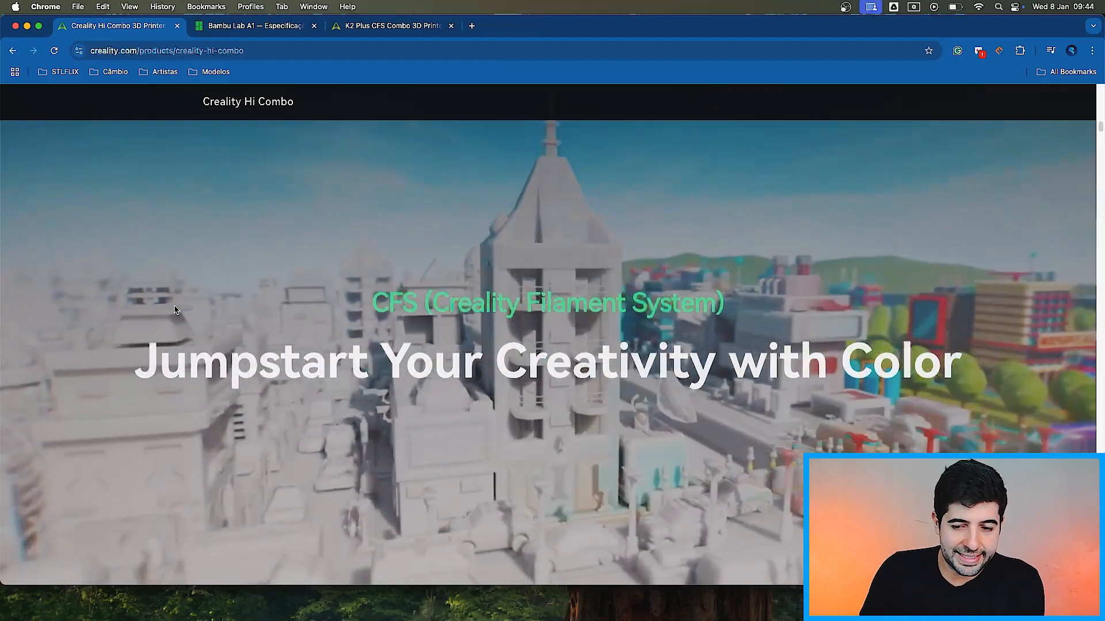
# - Scroll past 'Coloring the World Around You' to 'All the Best While Hands-off'
pyautogui.scroll(-3)
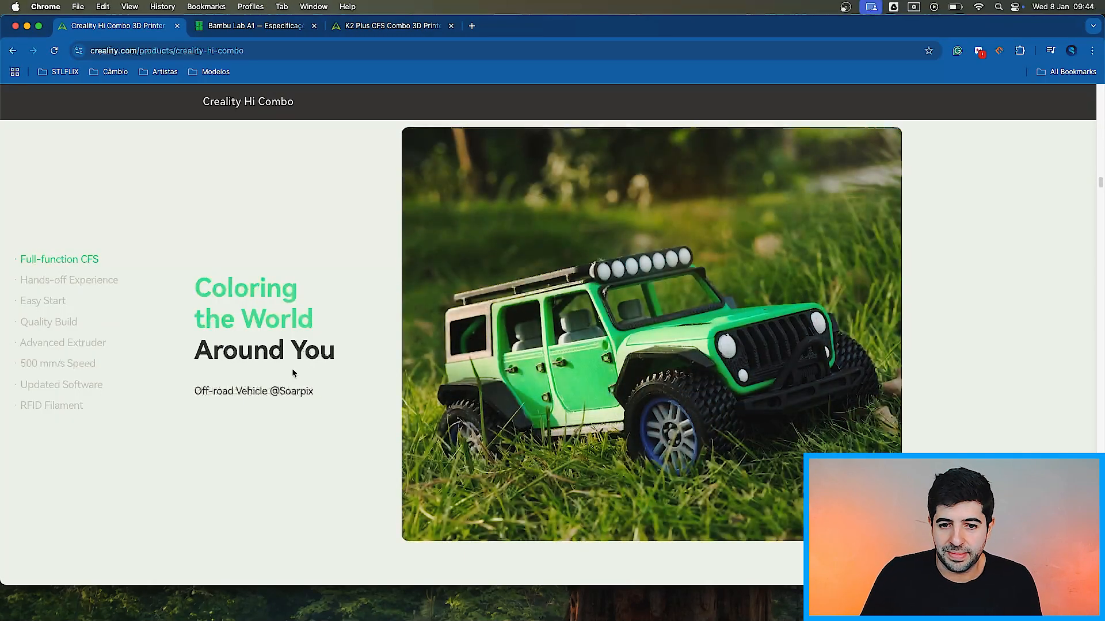
pyautogui.scroll(-3)
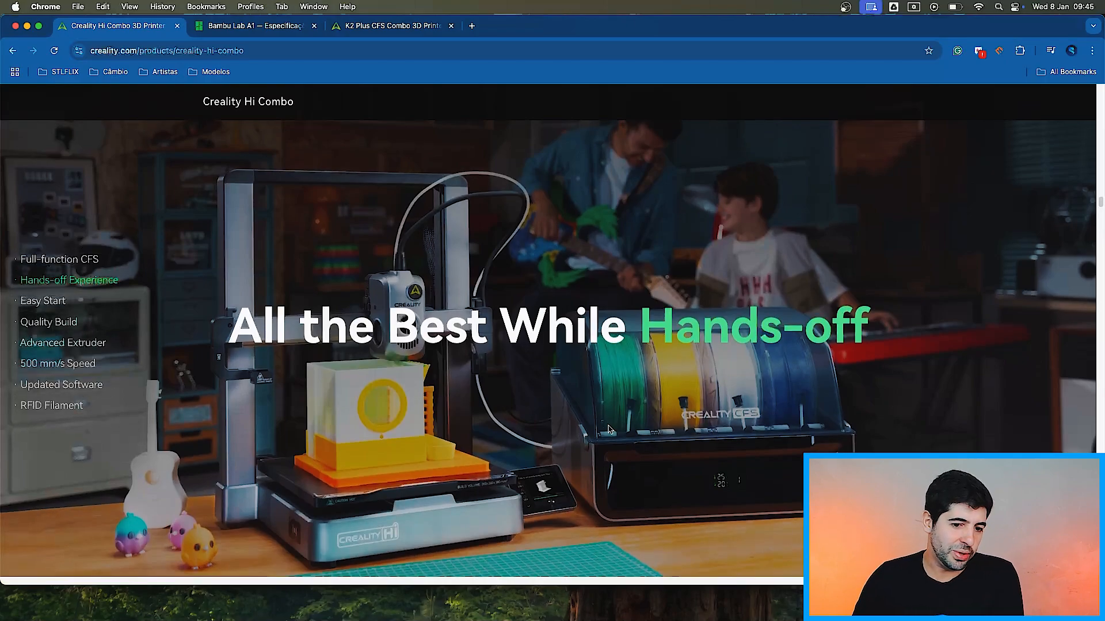
# - Scroll to the dual lead screw Auto Bed Leveling & X-axis Tilt Reduction section
pyautogui.scroll(-3)
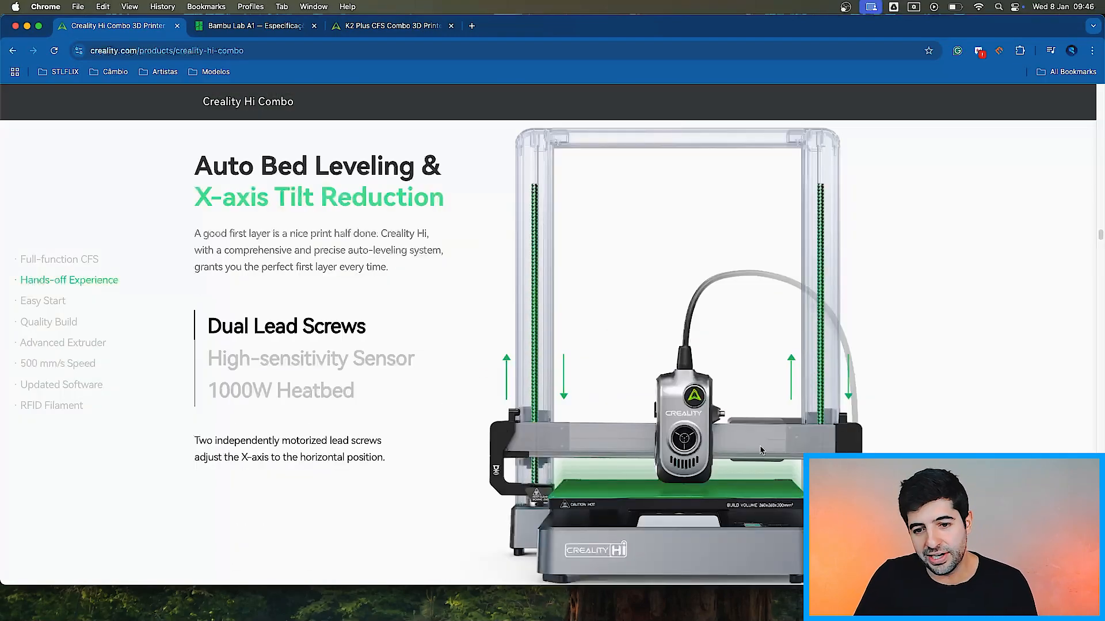
pyautogui.moveTo(567, 443)
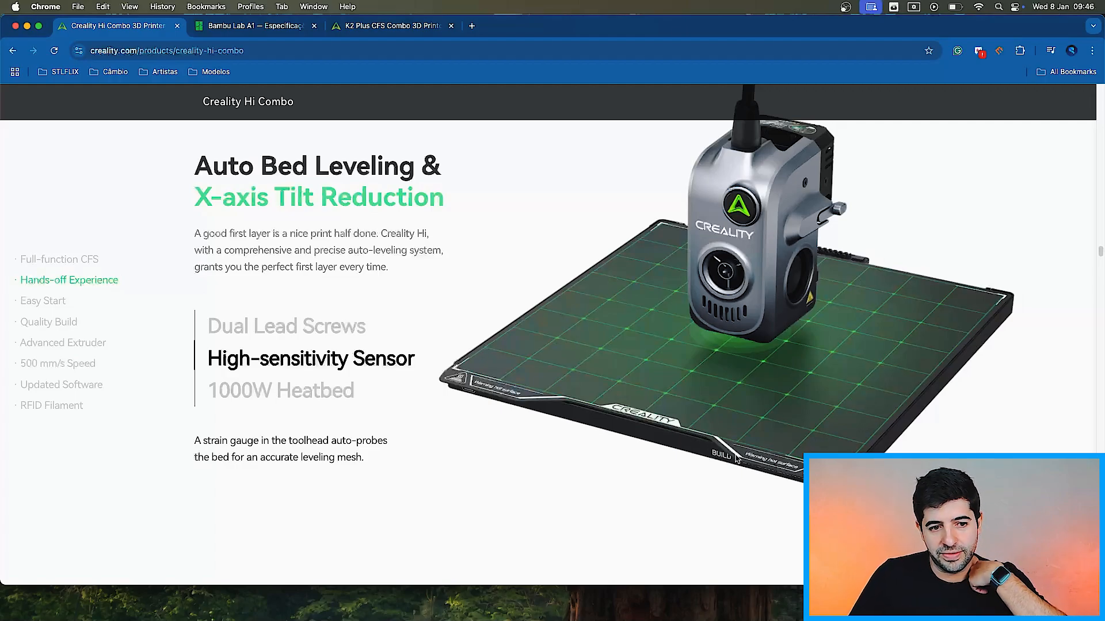
# - Expand 1000W Heatbed, highlight its 90s heat-up, then switch to the Bambu Lab A1 specs tab
pyautogui.click(280, 390)
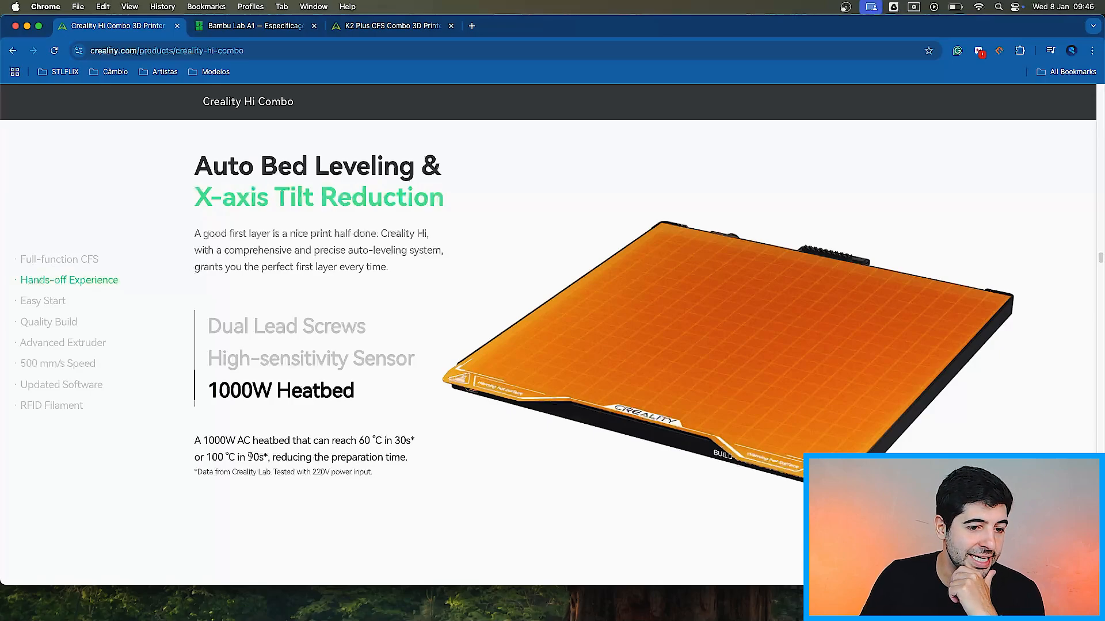
pyautogui.doubleClick(257, 458)
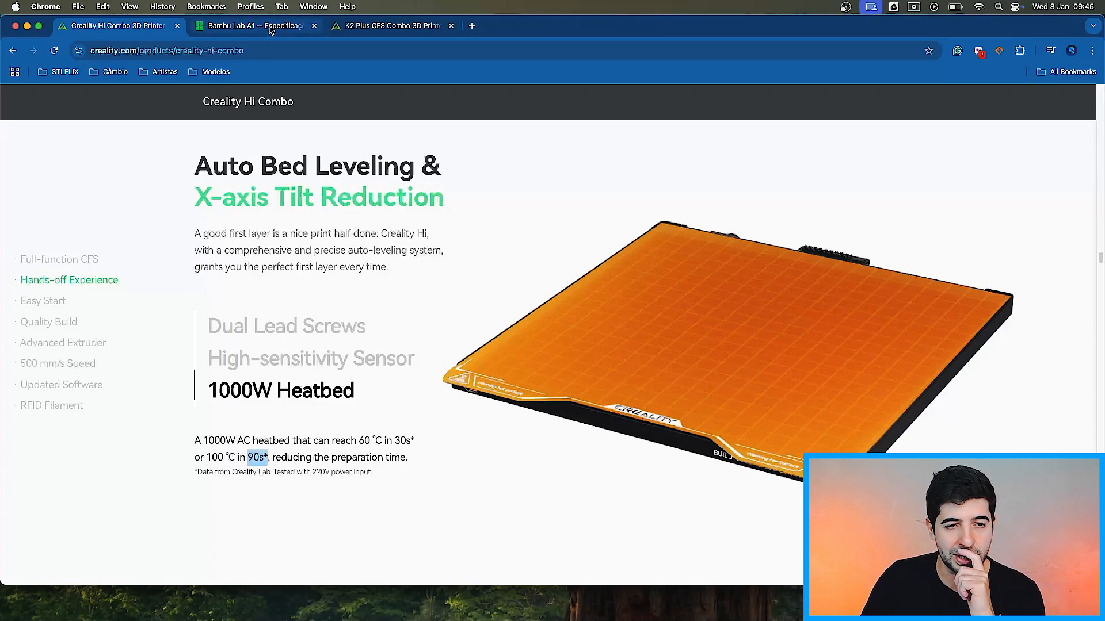
pyautogui.click(253, 26)
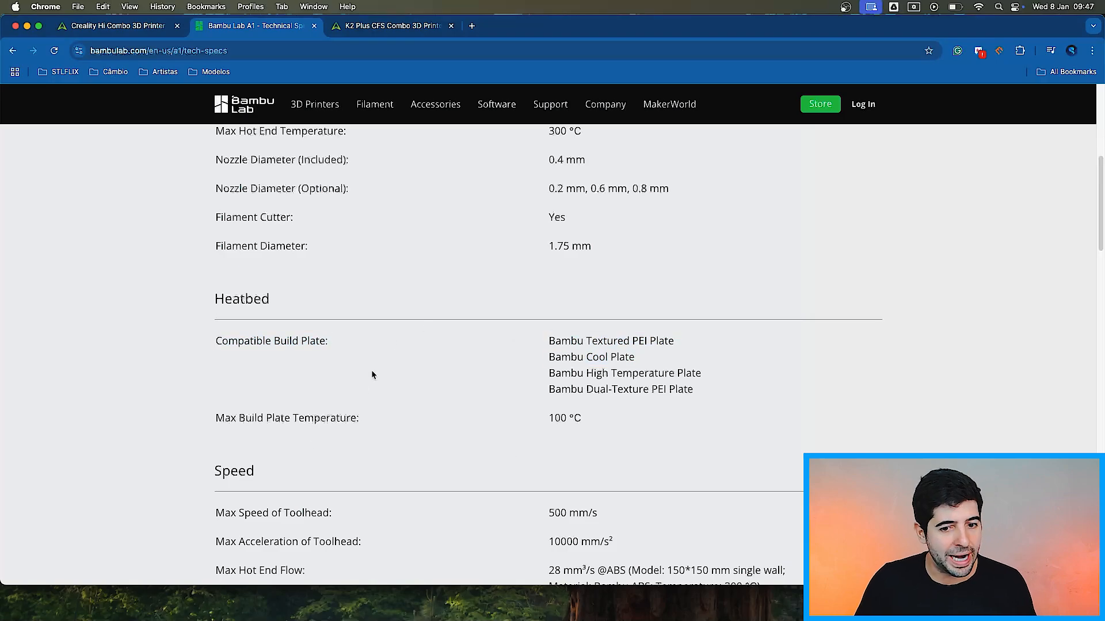
pyautogui.moveTo(205, 100)
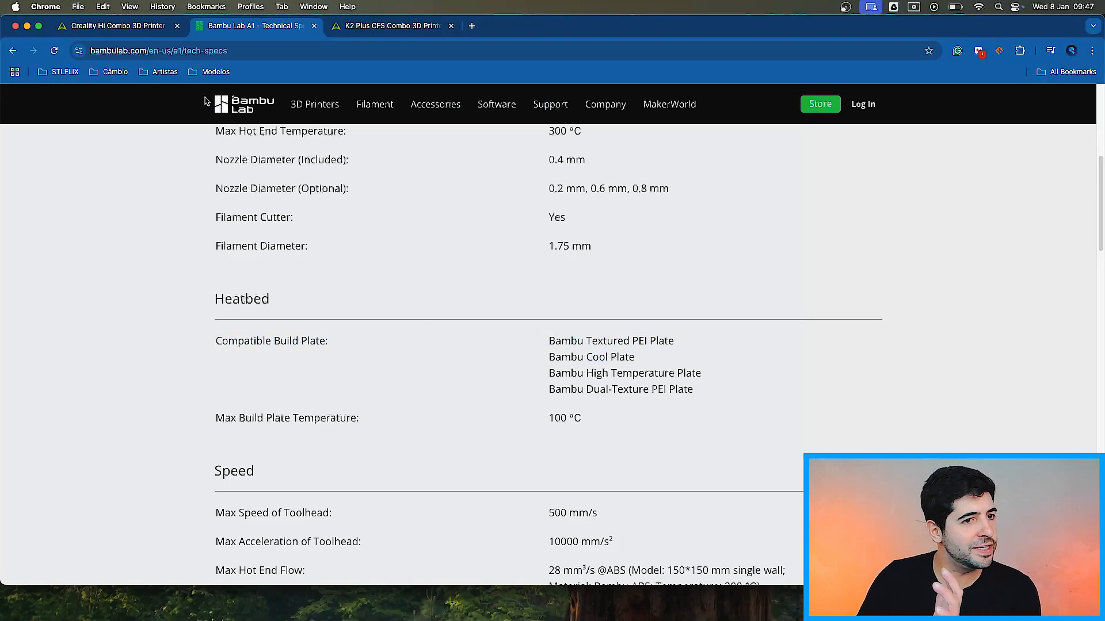
# - Return to the Creality Hi Combo tab after checking the A1's 100 °C heatbed
pyautogui.click(113, 26)
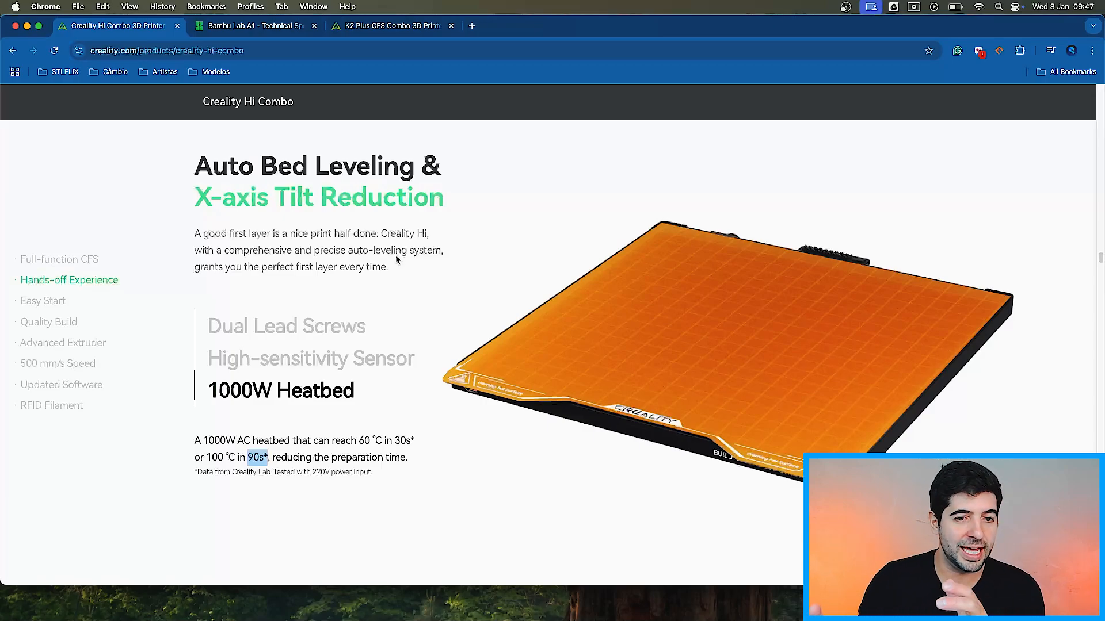
# - Scroll past filament touch control and buzzer alerts to 'Easy from Assembly to First Print'
pyautogui.scroll(-3)
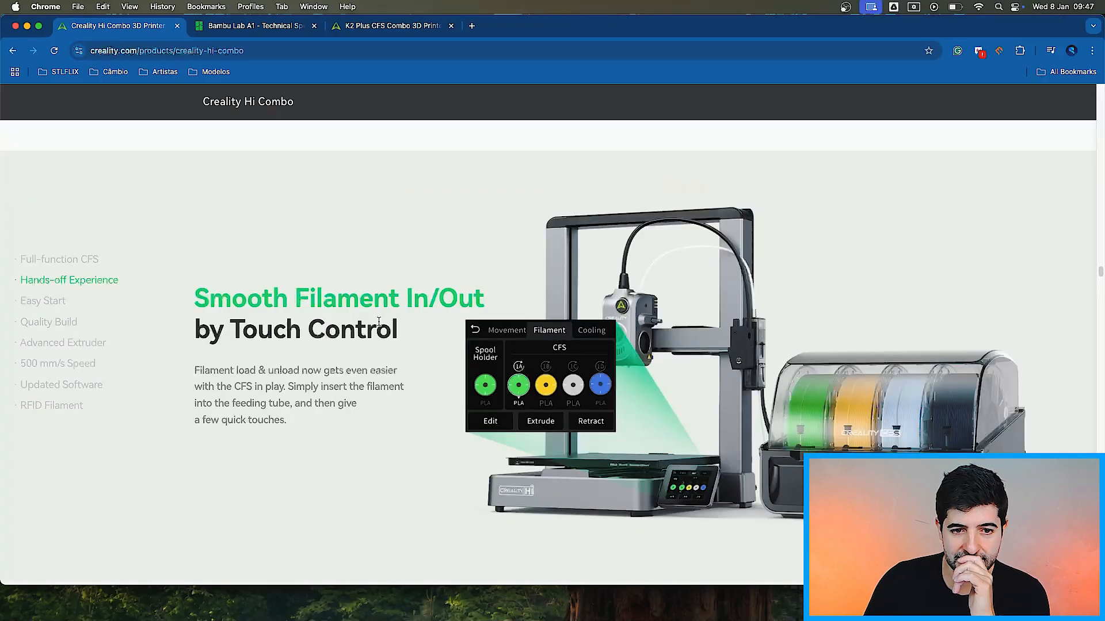
pyautogui.scroll(-3)
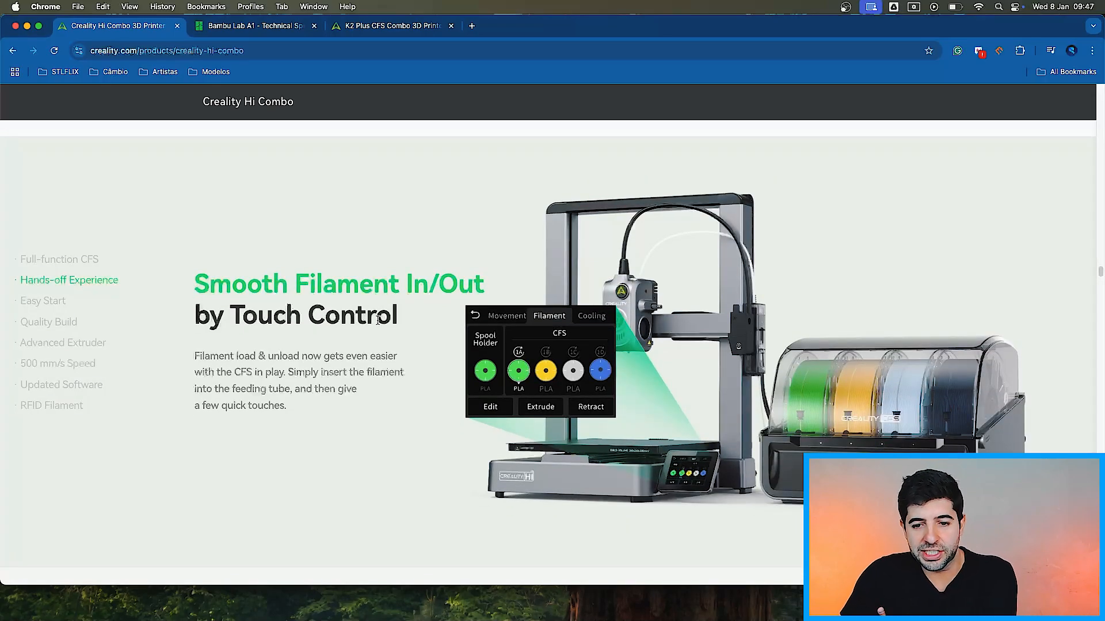
pyautogui.scroll(-3)
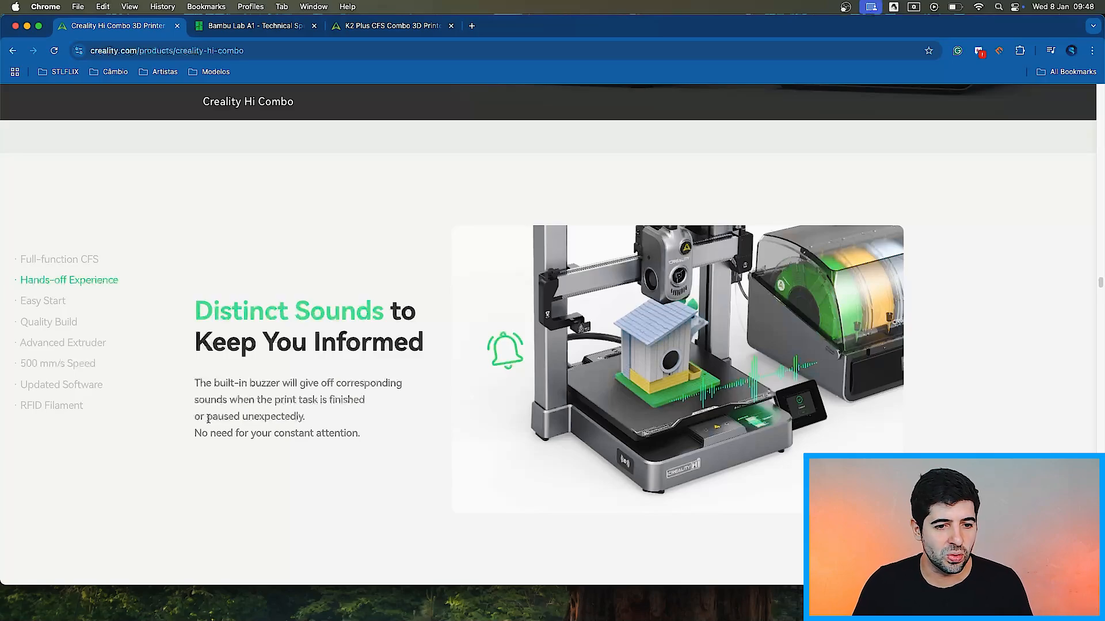
pyautogui.doubleClick(220, 417)
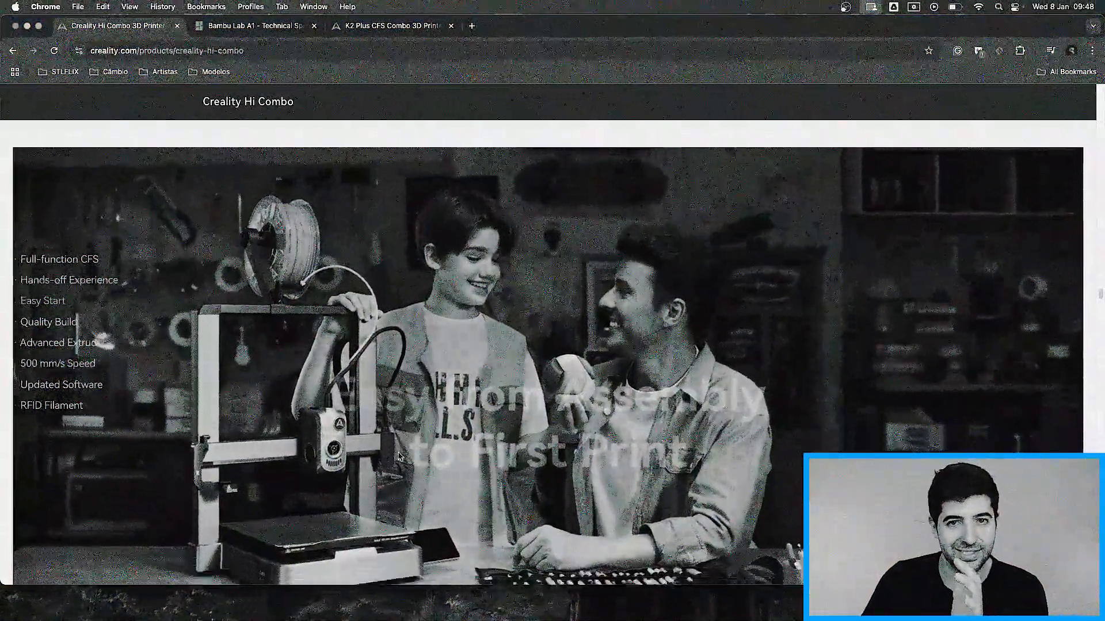
# - Scroll past the boot-up quick guide to the 'Camera with a Privacy Cap' section
pyautogui.scroll(-3)
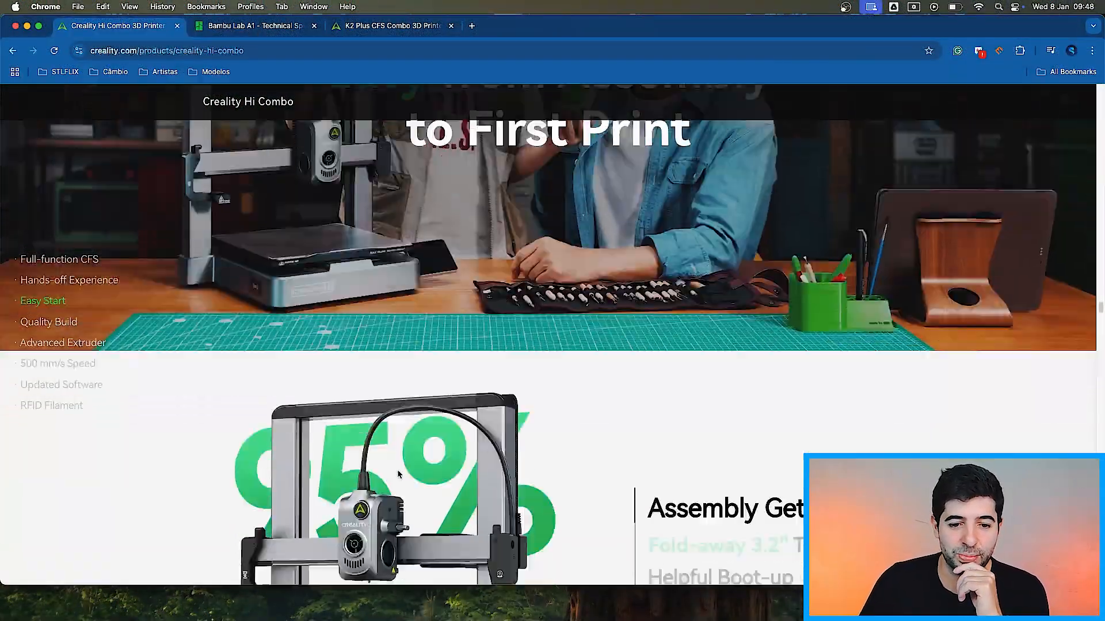
pyautogui.scroll(-3)
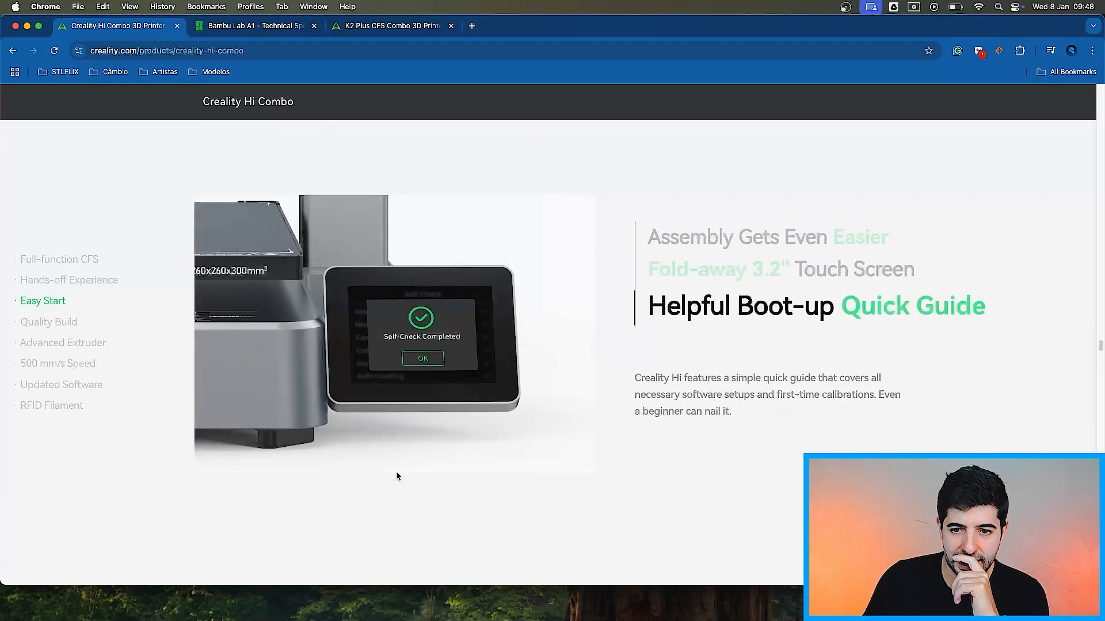
pyautogui.scroll(-3)
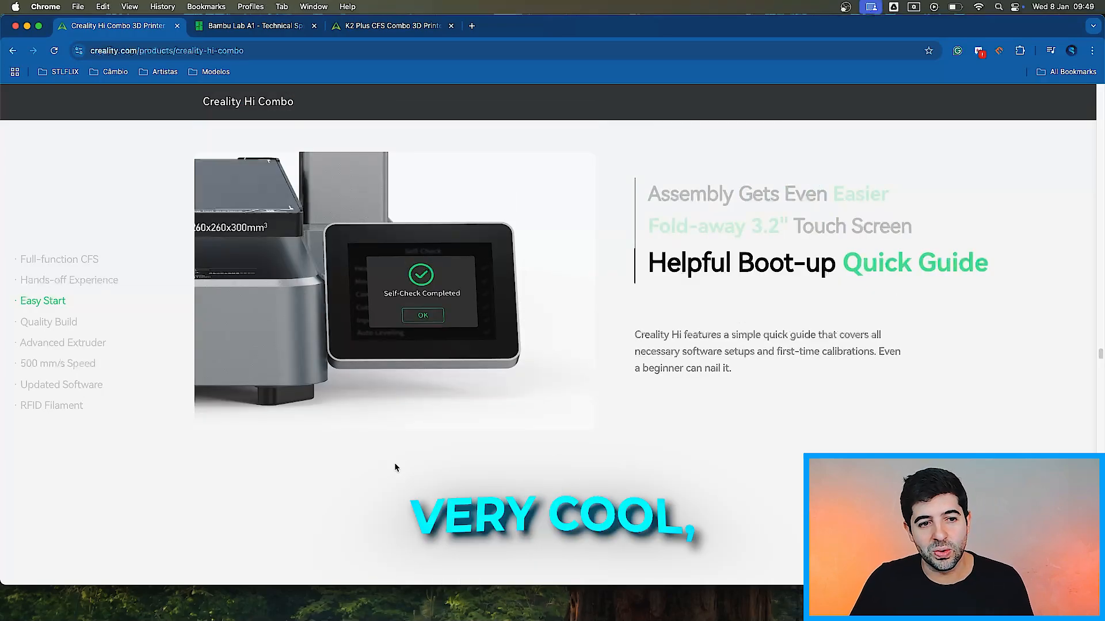
pyautogui.scroll(-3)
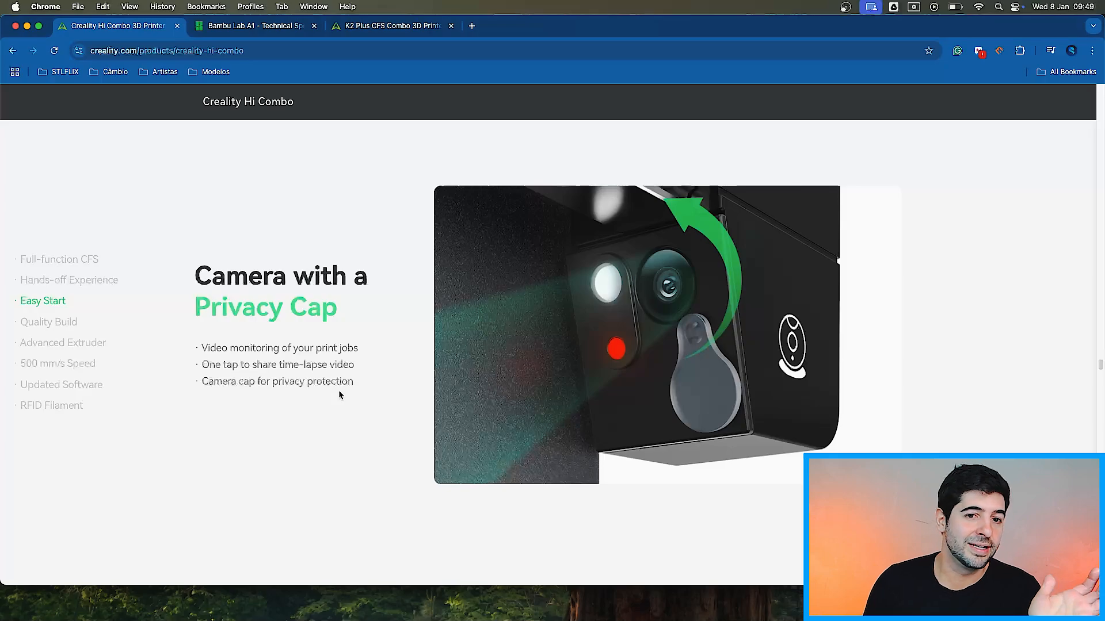
# - Scroll through 'A Much Quieter Experience' and its ≤ 48 dB Silent Mode claim
pyautogui.scroll(-3)
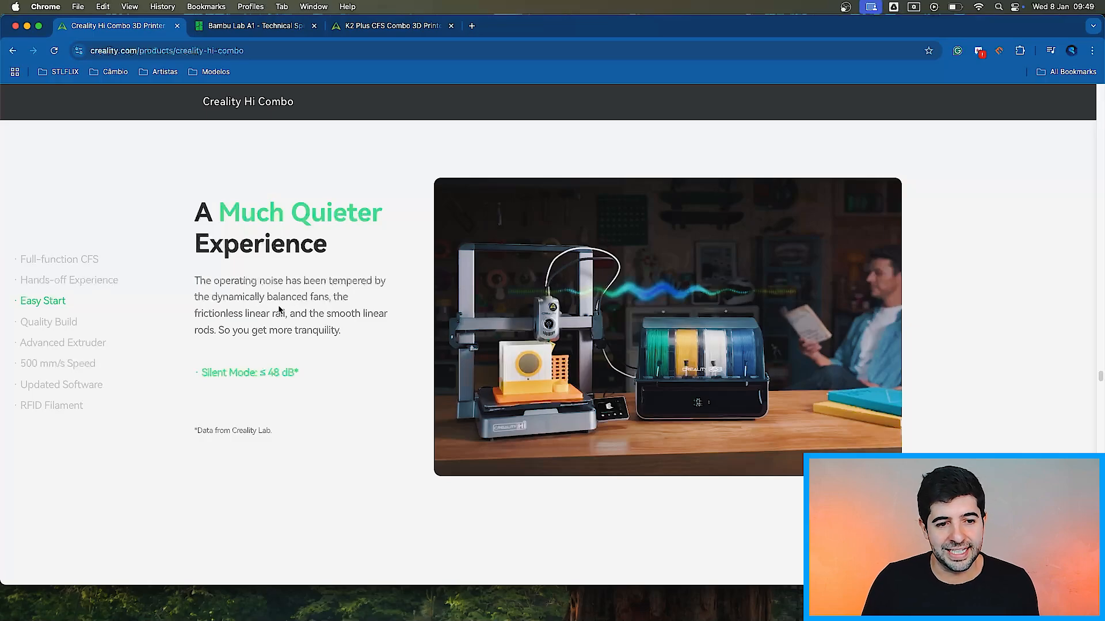
pyautogui.moveTo(210, 325)
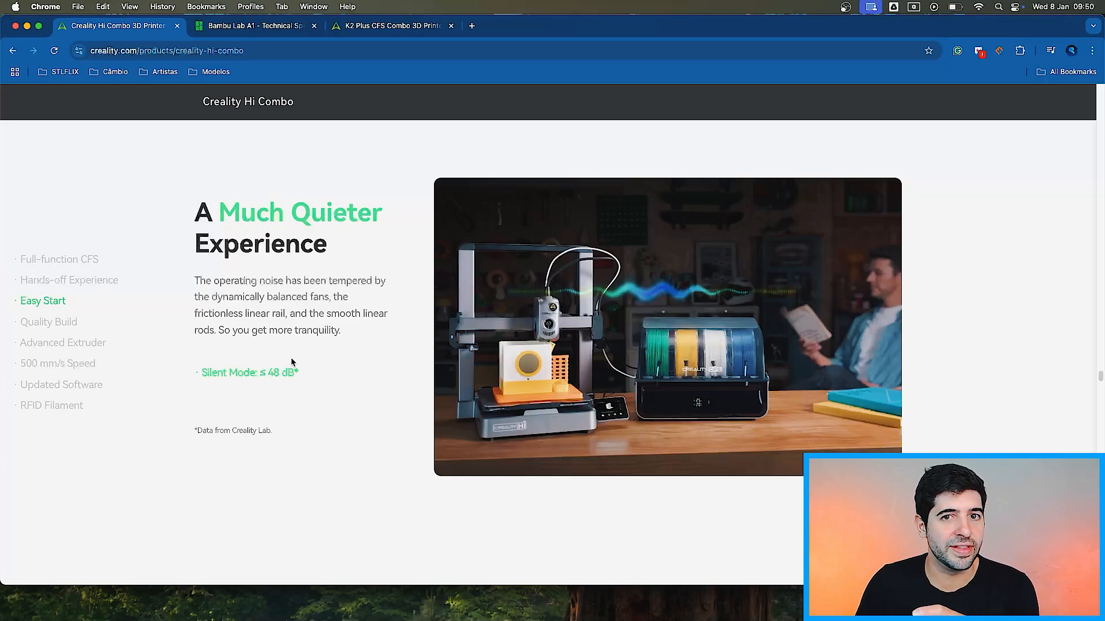
pyautogui.scroll(-3)
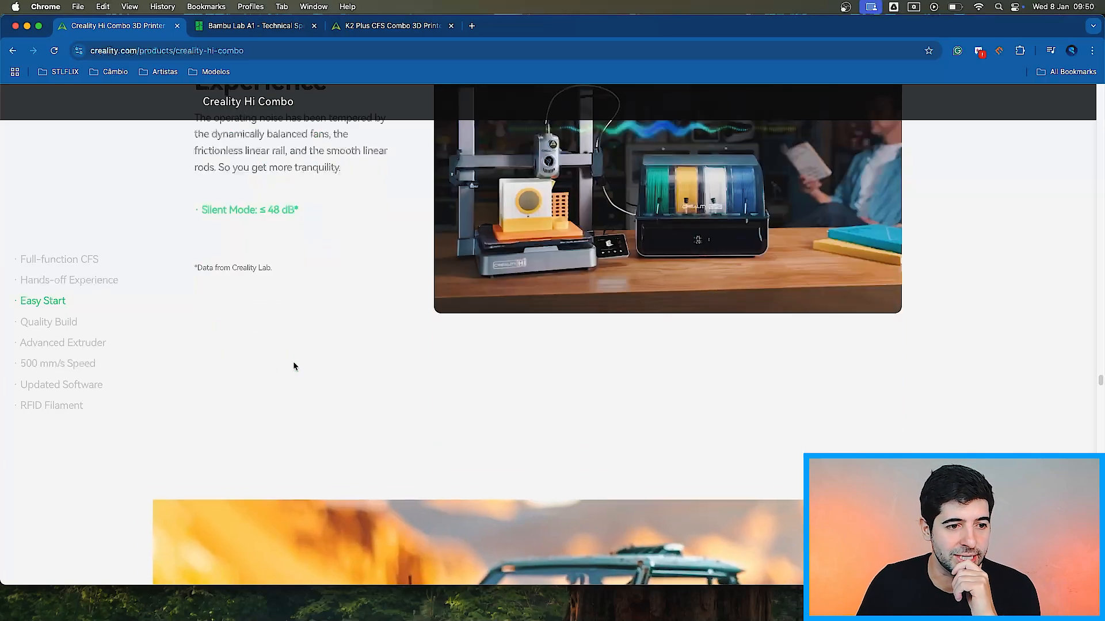
# - Scroll through 'As Steady as It Is Stylish' and Active Input Shaping to 'Clean Support Removal'
pyautogui.scroll(-3)
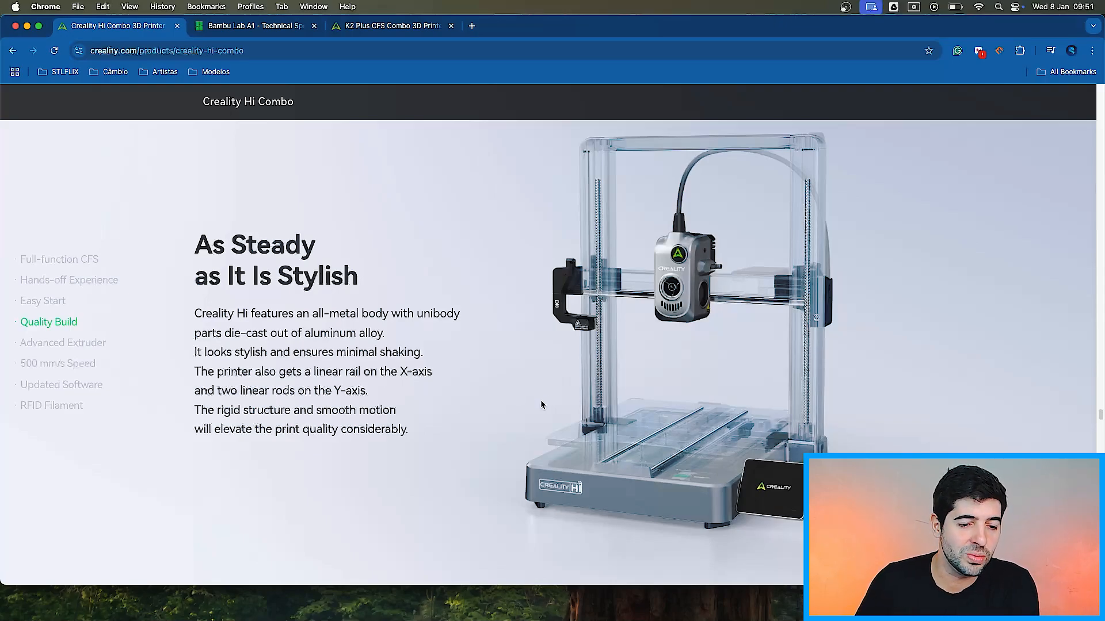
pyautogui.moveTo(567, 401)
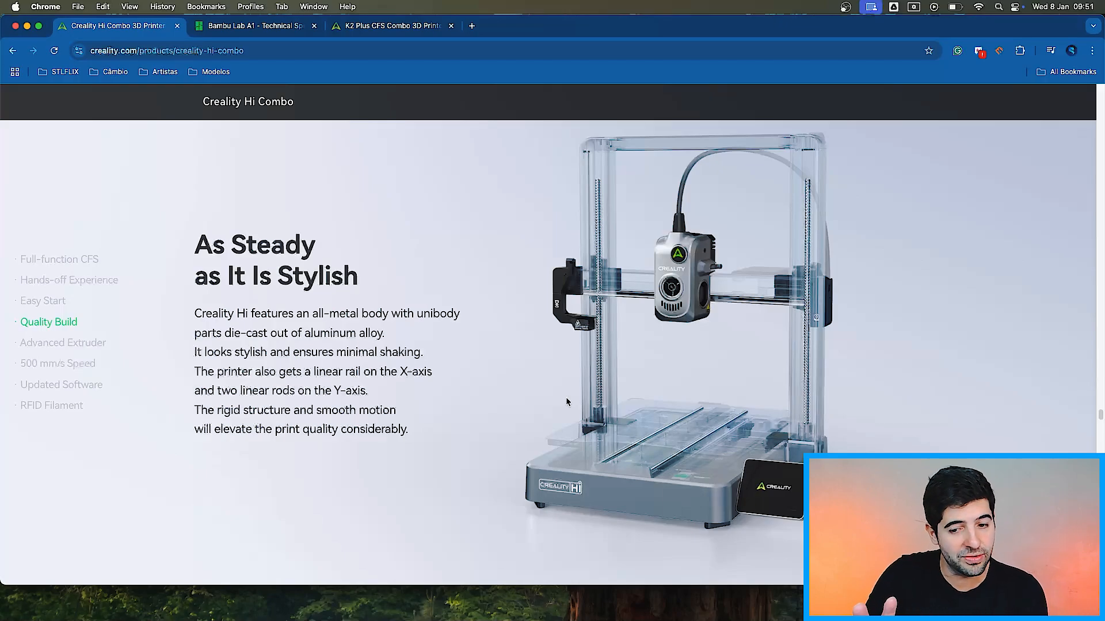
pyautogui.scroll(-3)
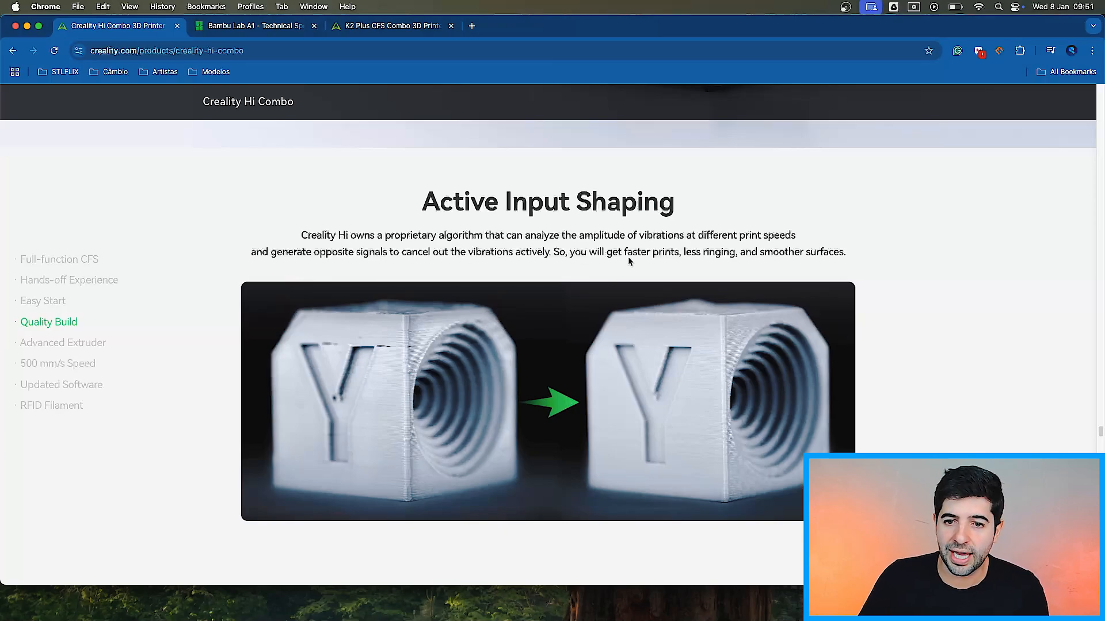
pyautogui.moveTo(730, 311)
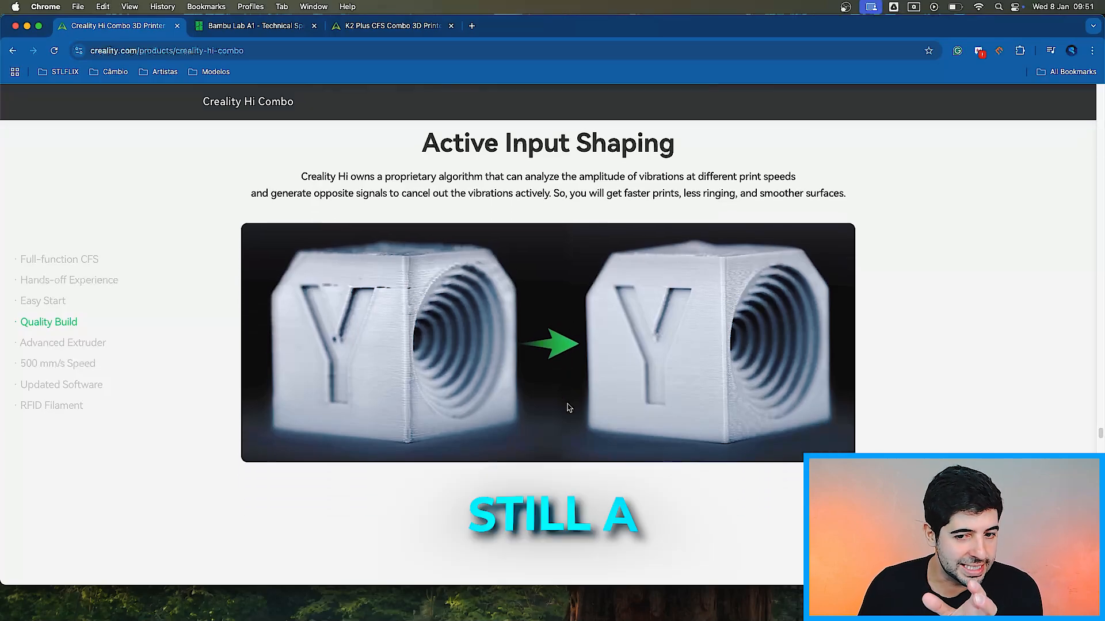
pyautogui.scroll(-3)
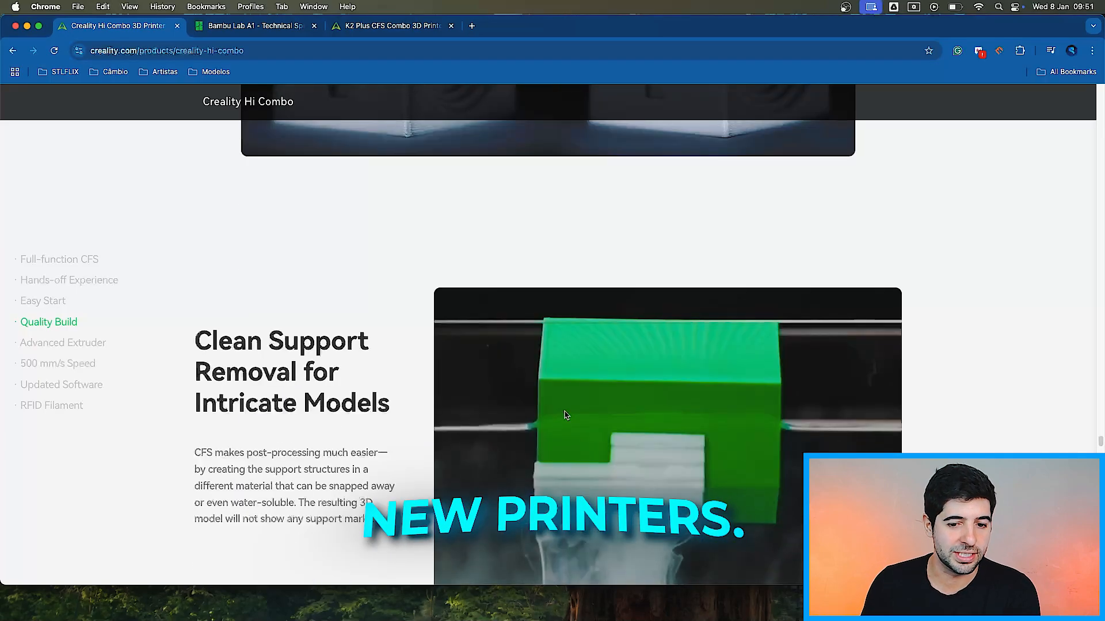
# - Scroll up to the Advanced Extruder section featuring Metal Extruder Gears
pyautogui.scroll(3)
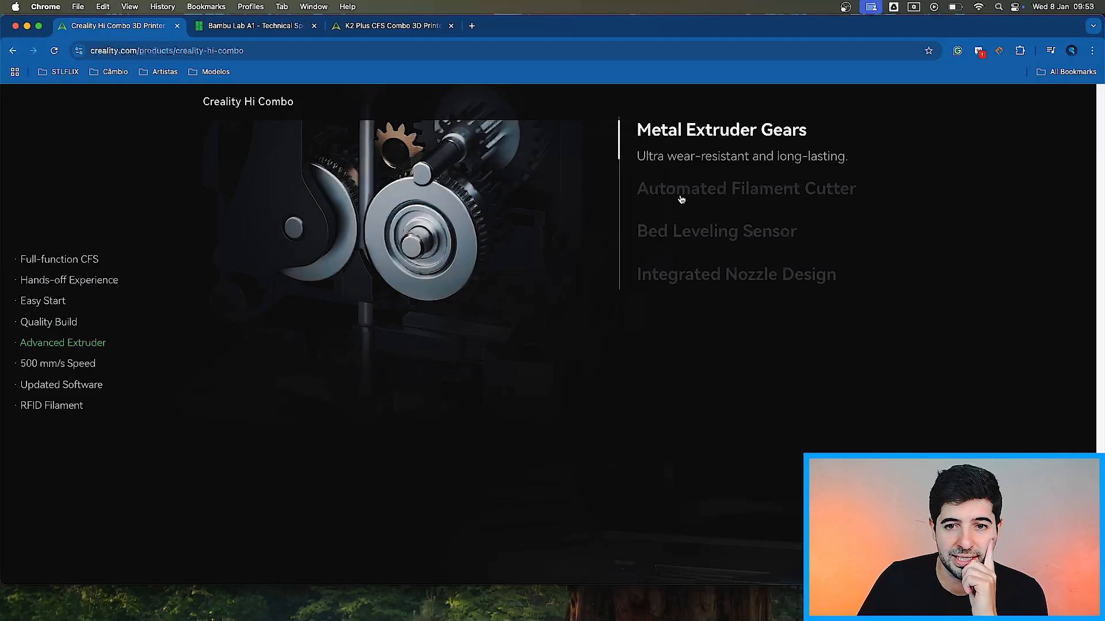
# - Expand the Automated Filament Cutter description about its magnetically retracting blade
pyautogui.click(745, 189)
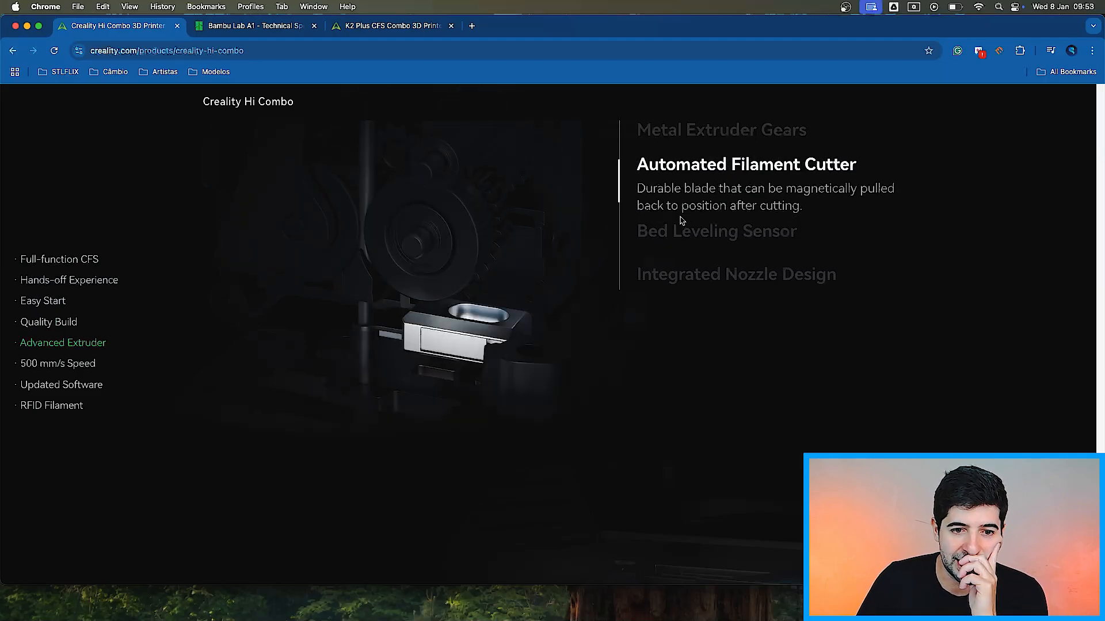
pyautogui.moveTo(672, 236)
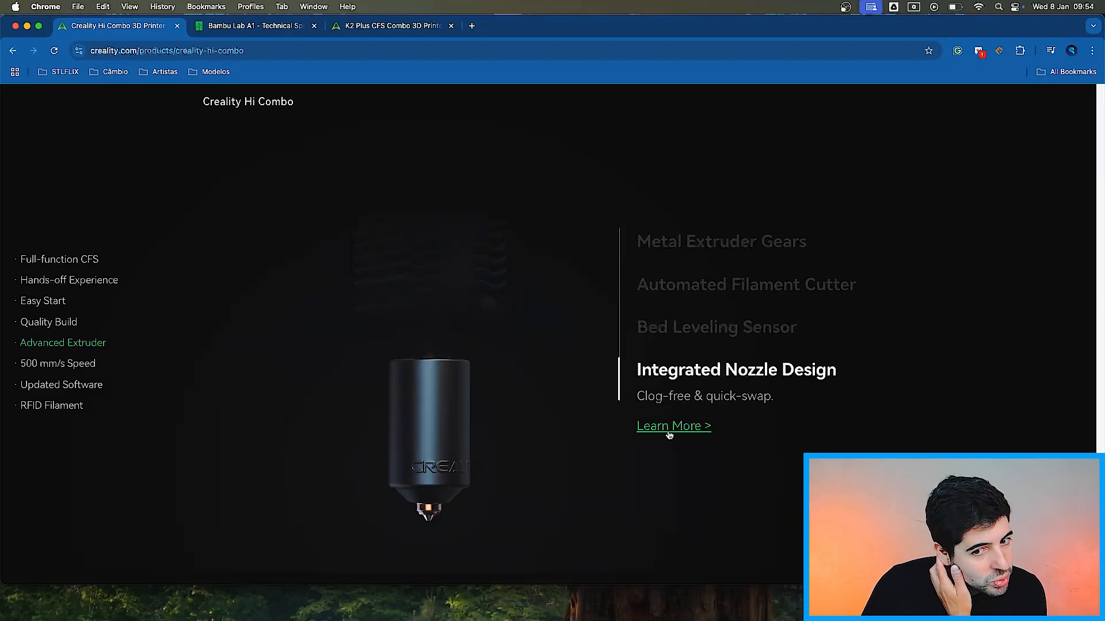
pyautogui.click(673, 426)
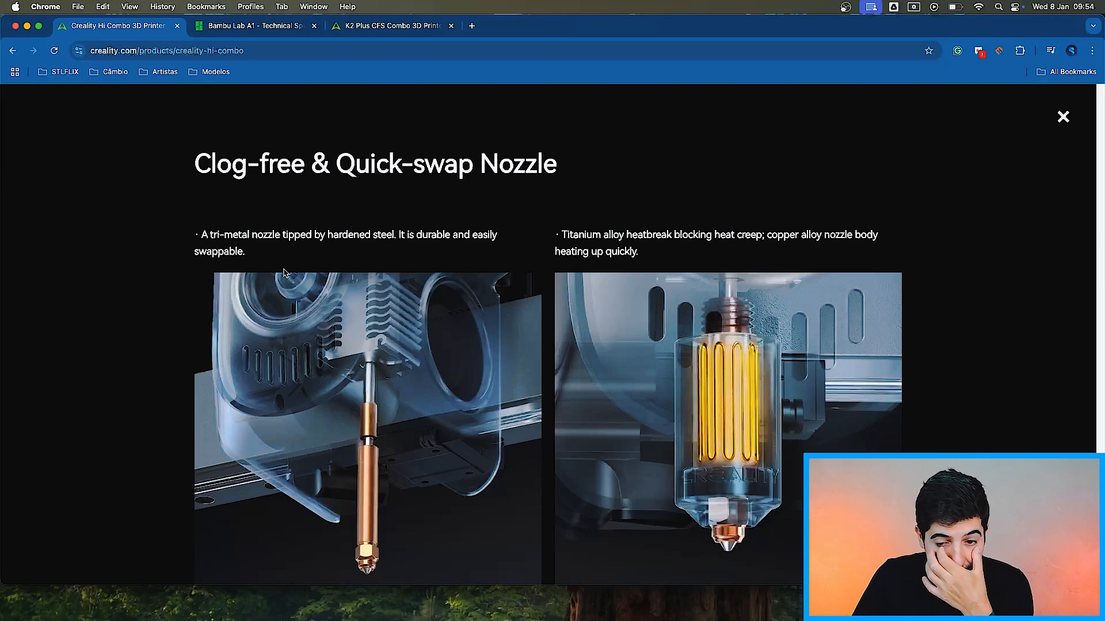
pyautogui.moveTo(630, 344)
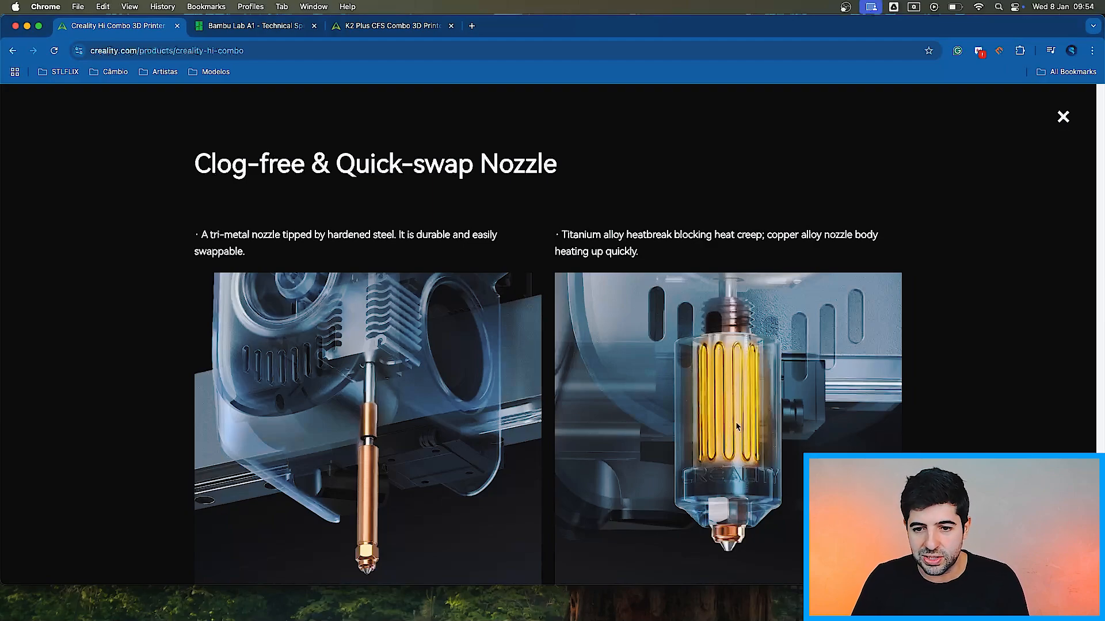
pyautogui.moveTo(691, 393)
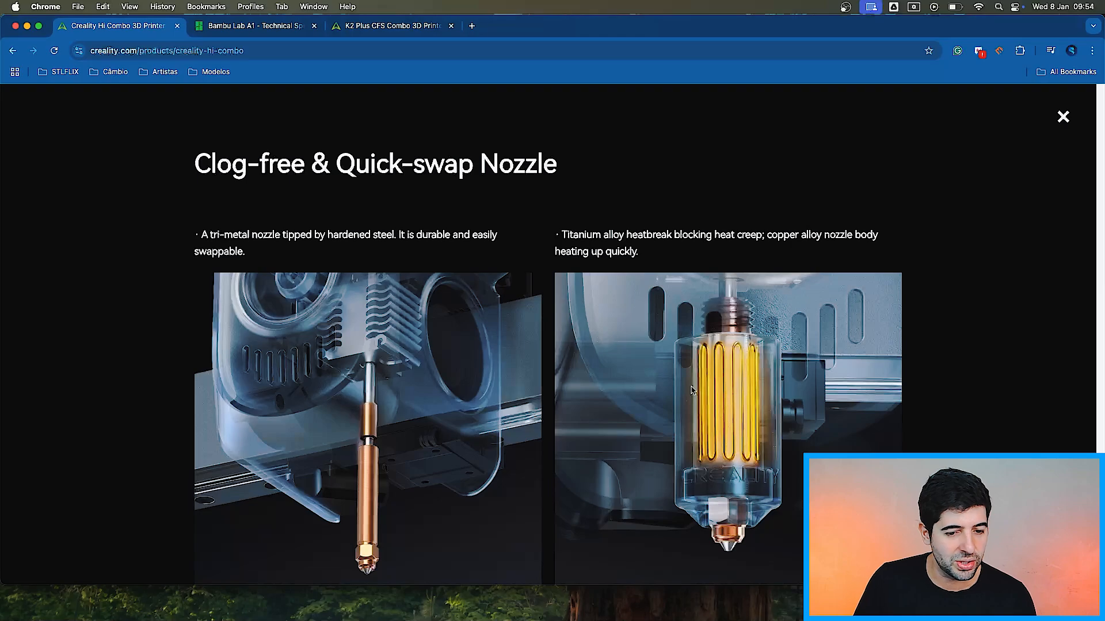
pyautogui.moveTo(793, 402)
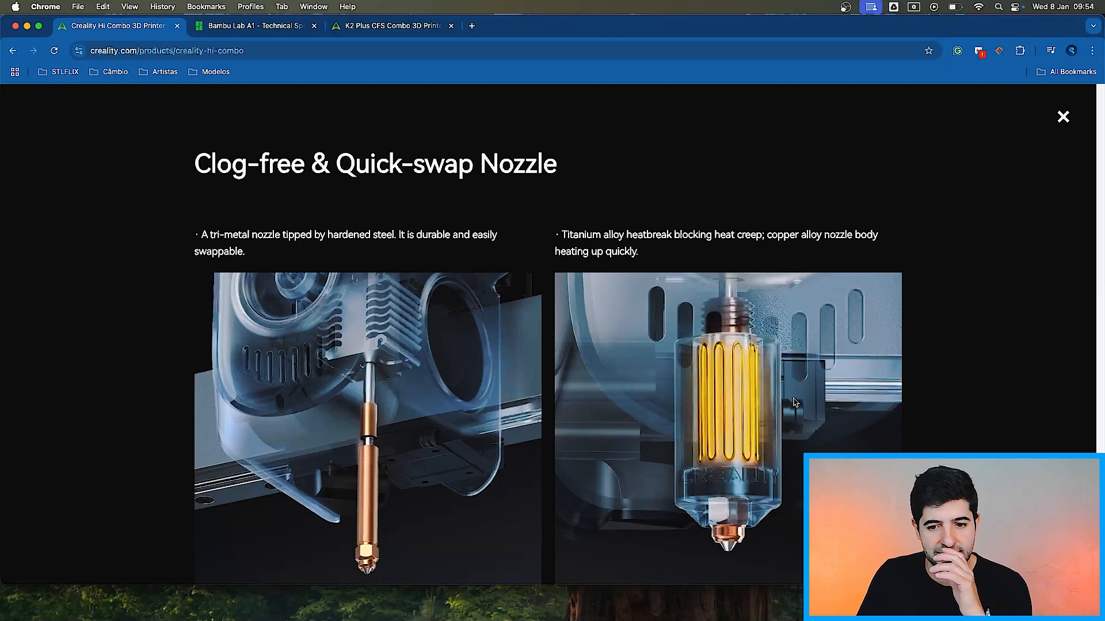
pyautogui.moveTo(737, 355)
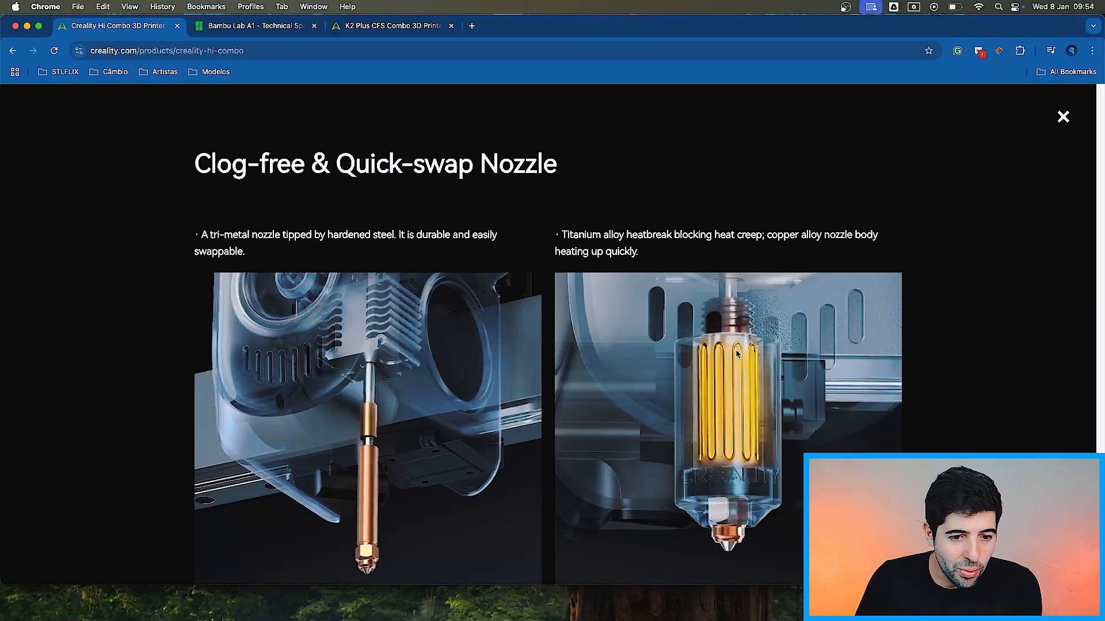
pyautogui.moveTo(548, 361)
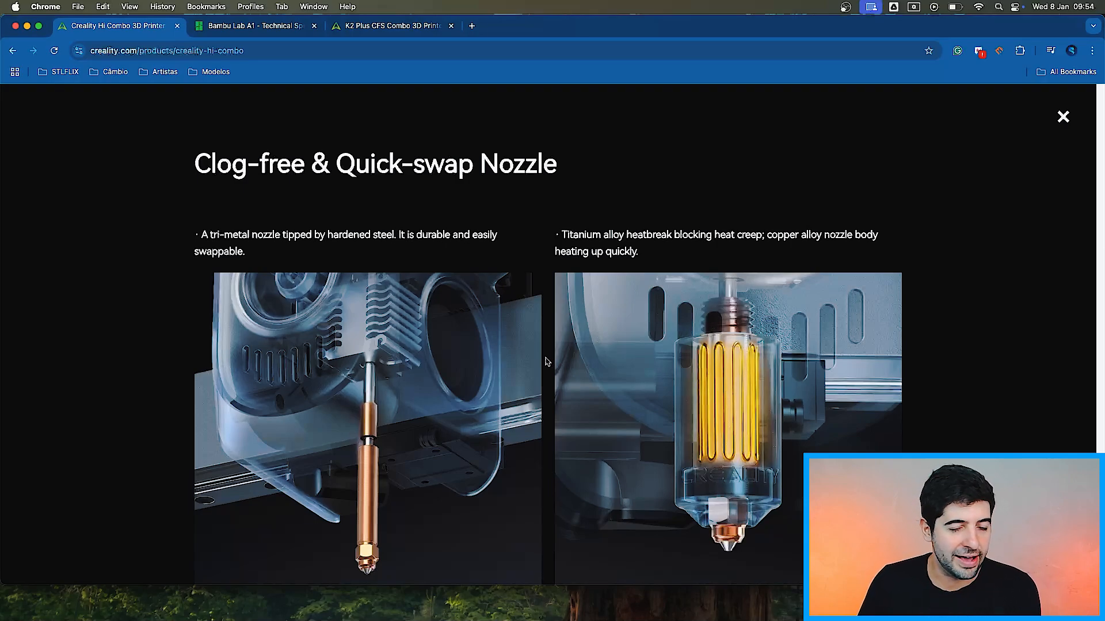
pyautogui.moveTo(1063, 116)
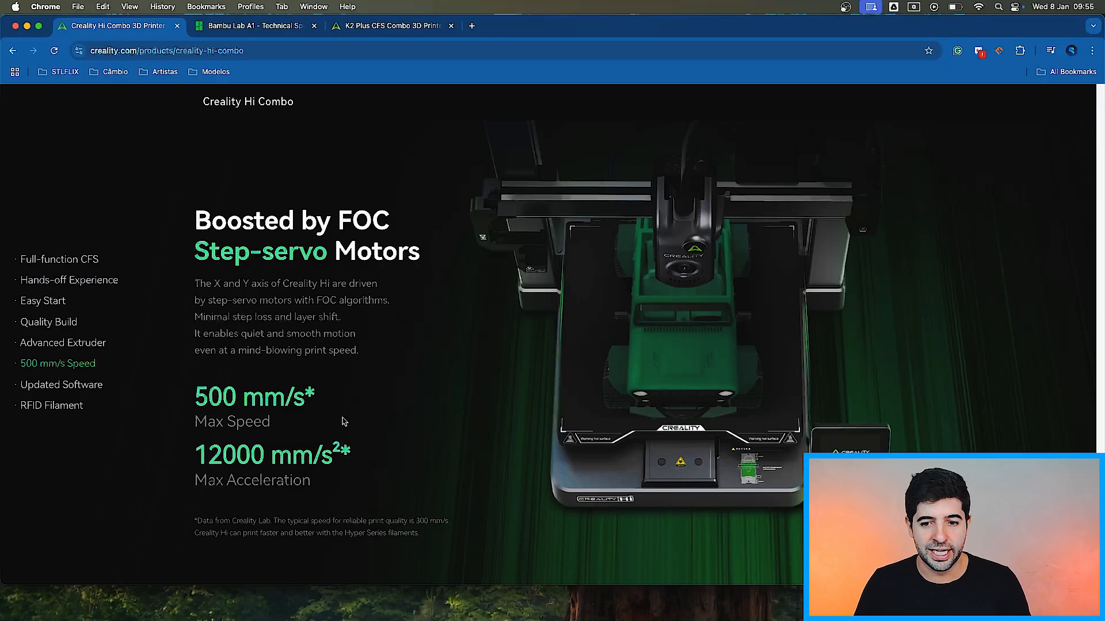
pyautogui.moveTo(321, 413)
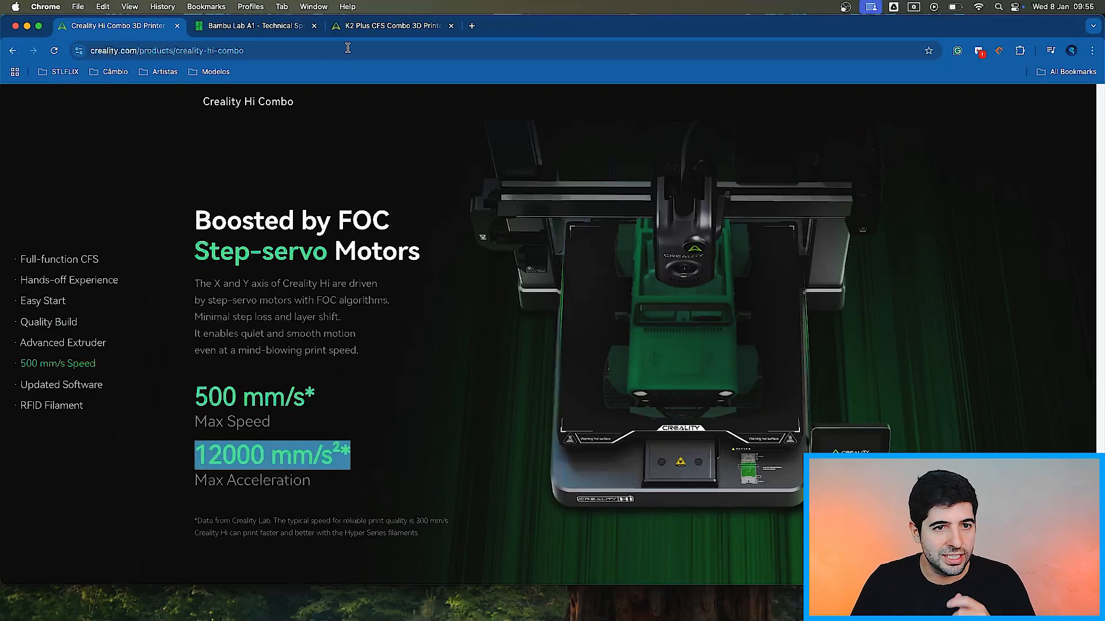
# - Switch to the Bambu Lab A1 tech specs showing 500 mm/s and 10000 mm/s² acceleration
pyautogui.click(254, 26)
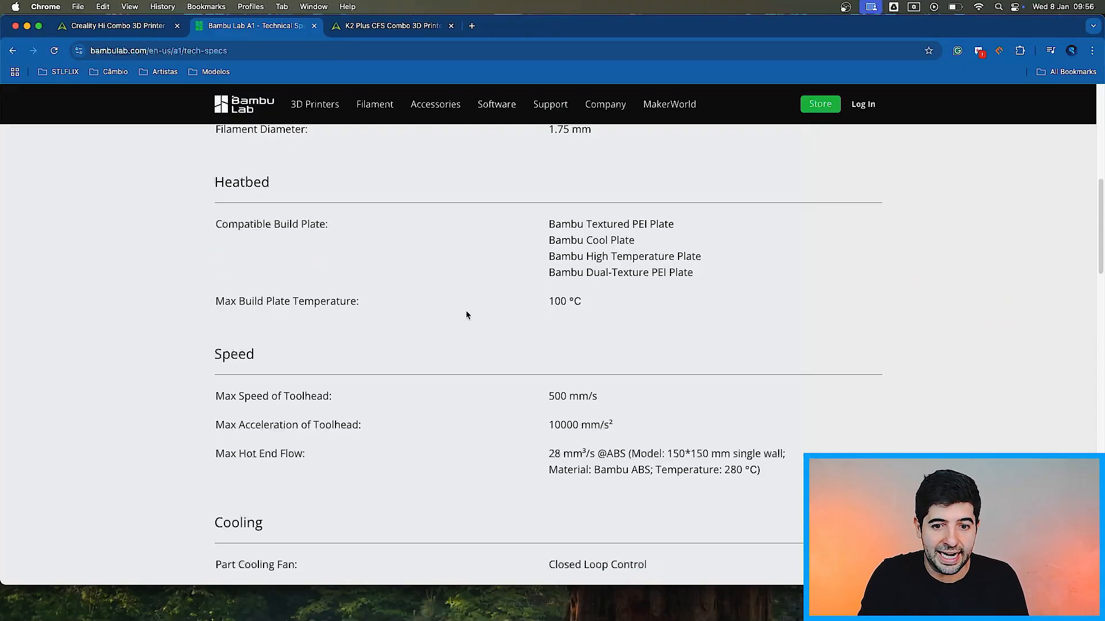
# - Return to the Creality Hi Combo tab at the 'Advanced Software, Seamless Workflow' section
pyautogui.click(113, 25)
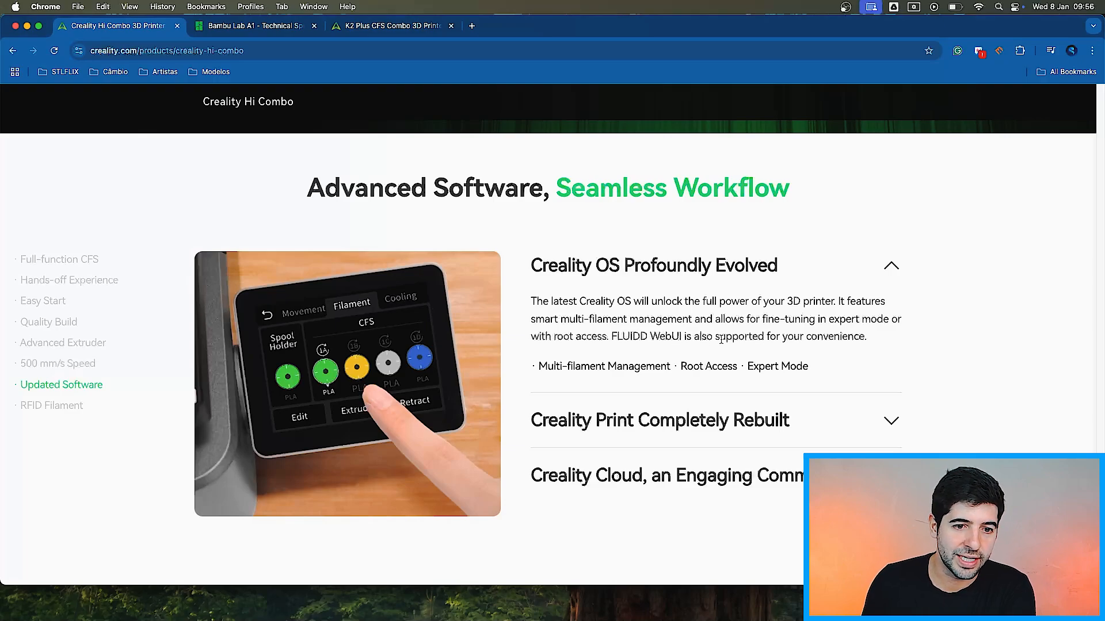
# - Expand 'Creality Print Completely Rebuilt', then move on to the RFID-tagged filament section
pyautogui.click(659, 420)
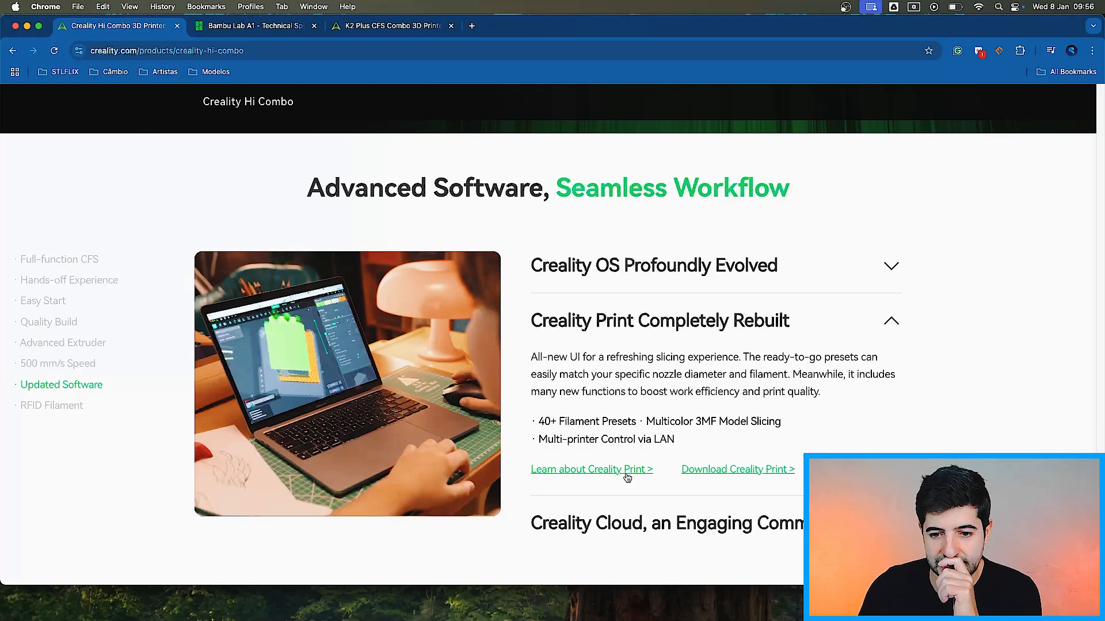
pyautogui.moveTo(712, 478)
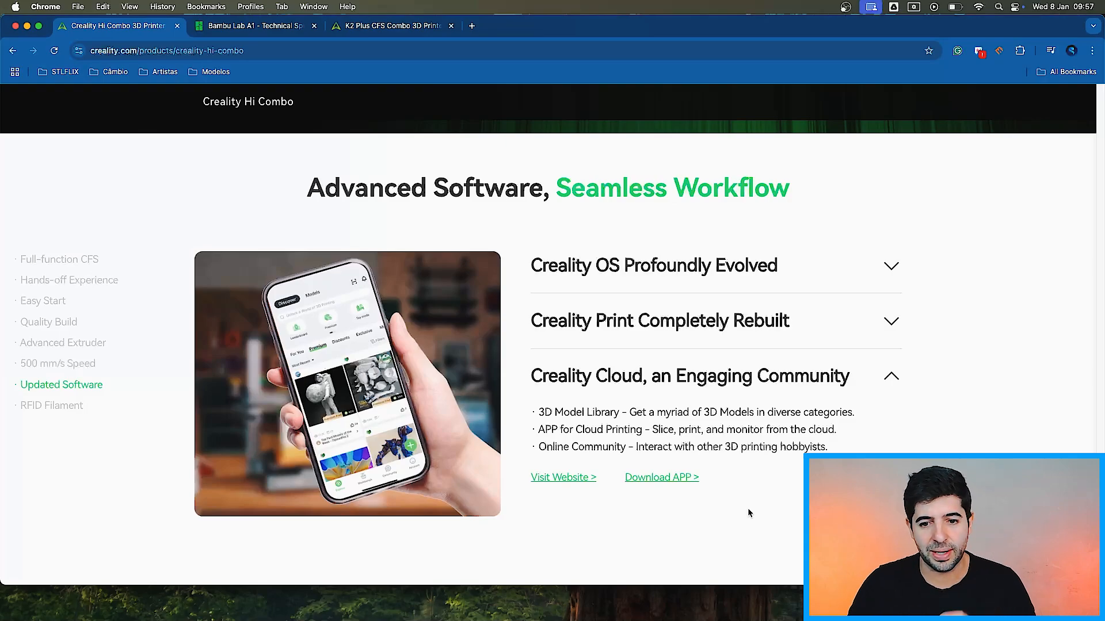
pyautogui.scroll(-3)
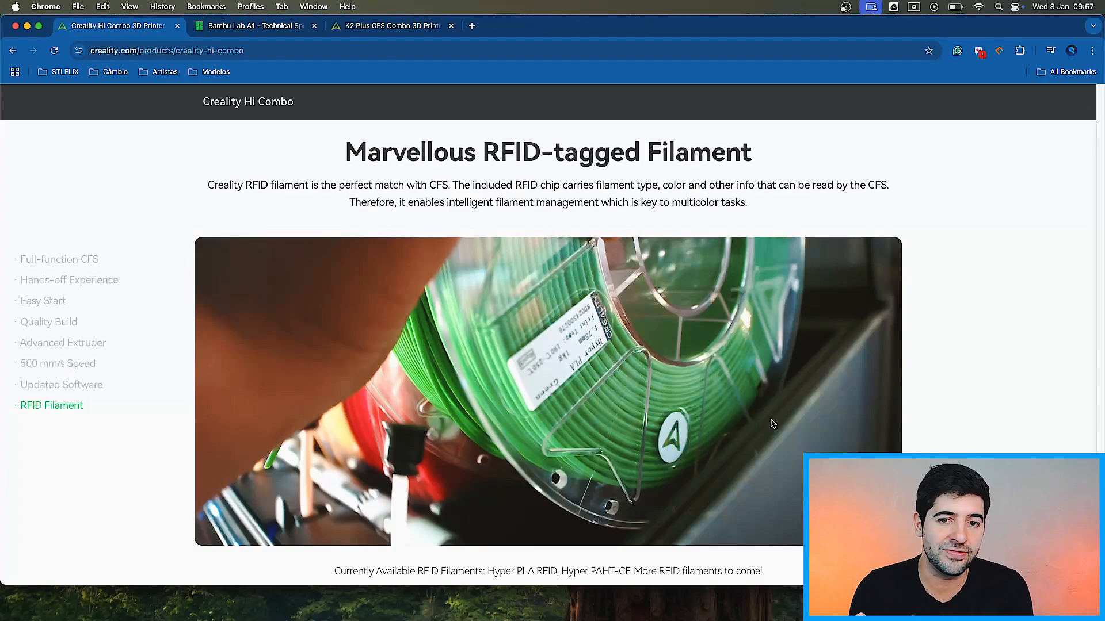
# - Scroll past 'Marvellous RFID-tagged Filament' to the Creality Hi SPECIFICATIONS table
pyautogui.scroll(-3)
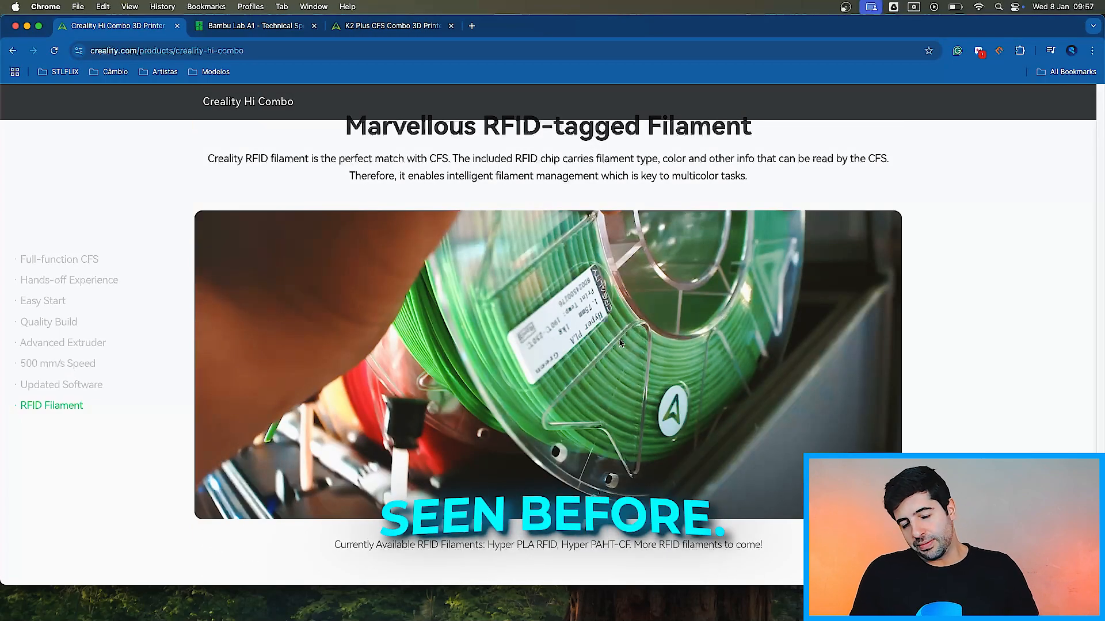
pyautogui.scroll(-3)
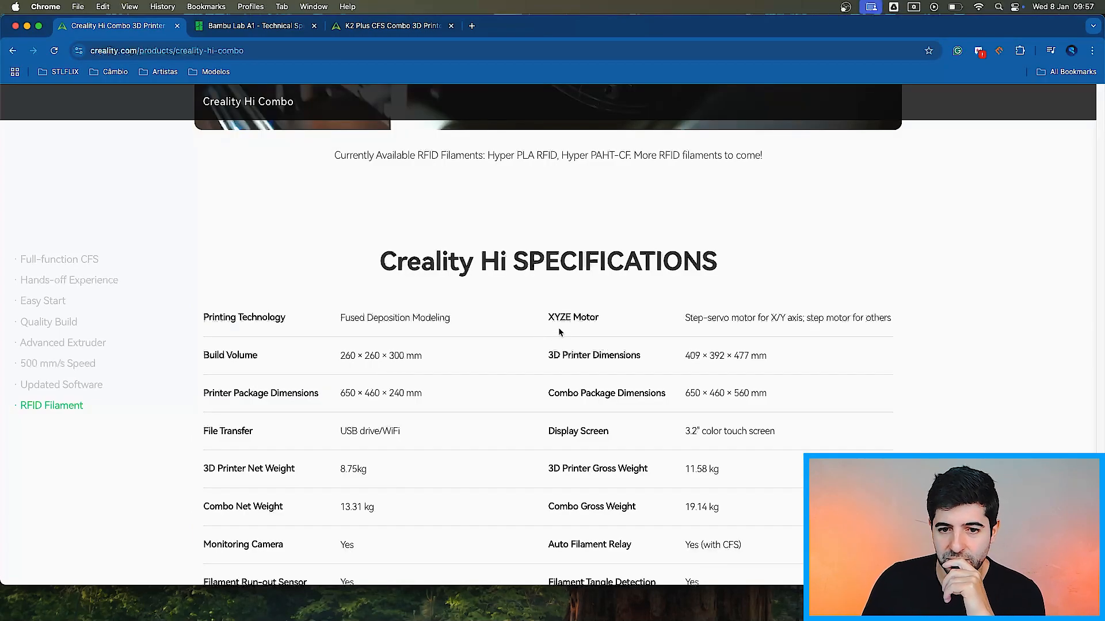
# - Compare the Hi's 260 × 260 × 300 mm build volume with the A1's 256 mm cube, then scroll the specs
pyautogui.scroll(-3)
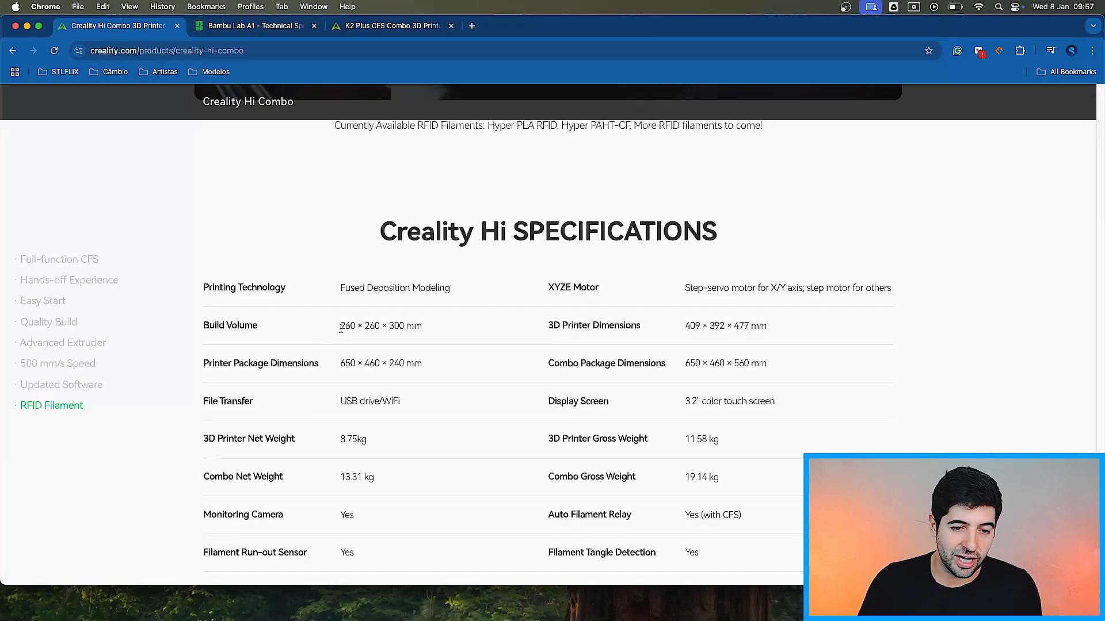
pyautogui.doubleClick(381, 326)
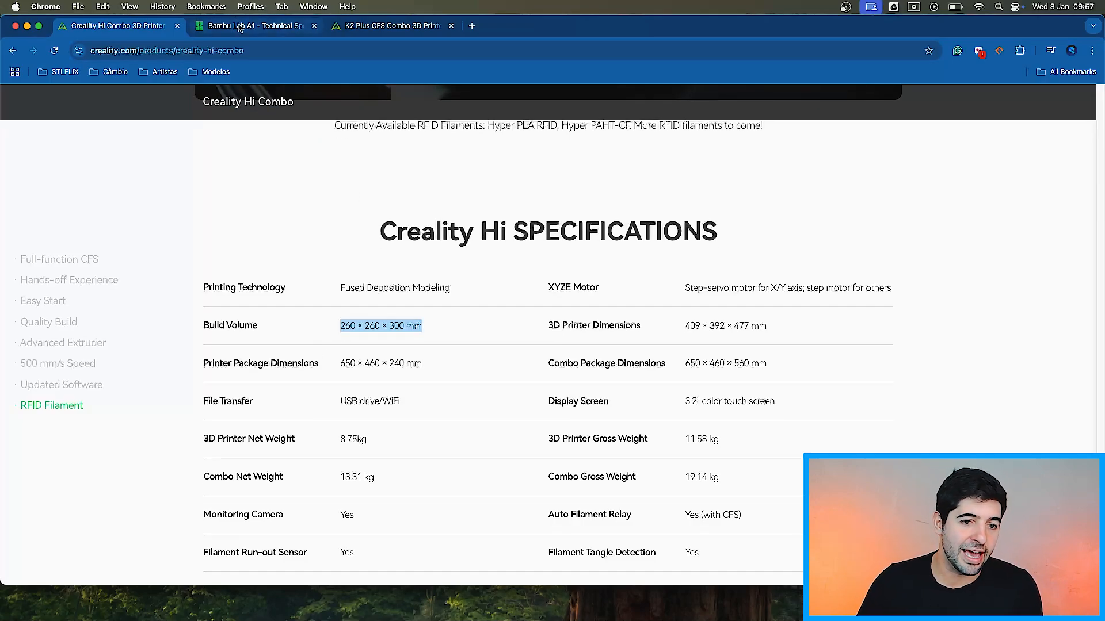
pyautogui.click(254, 25)
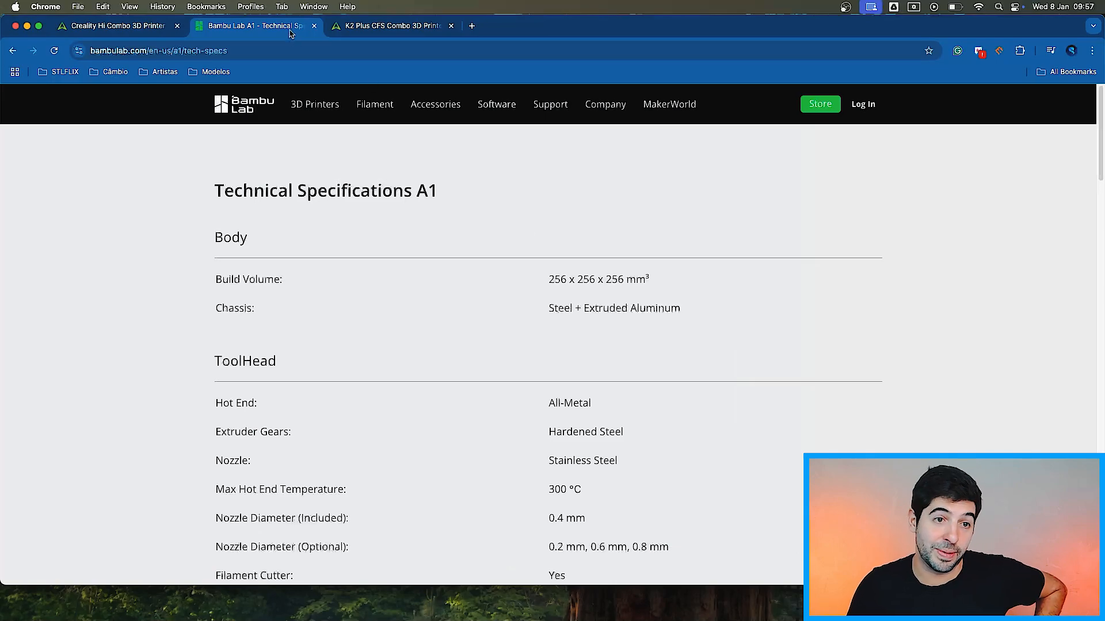
pyautogui.click(116, 25)
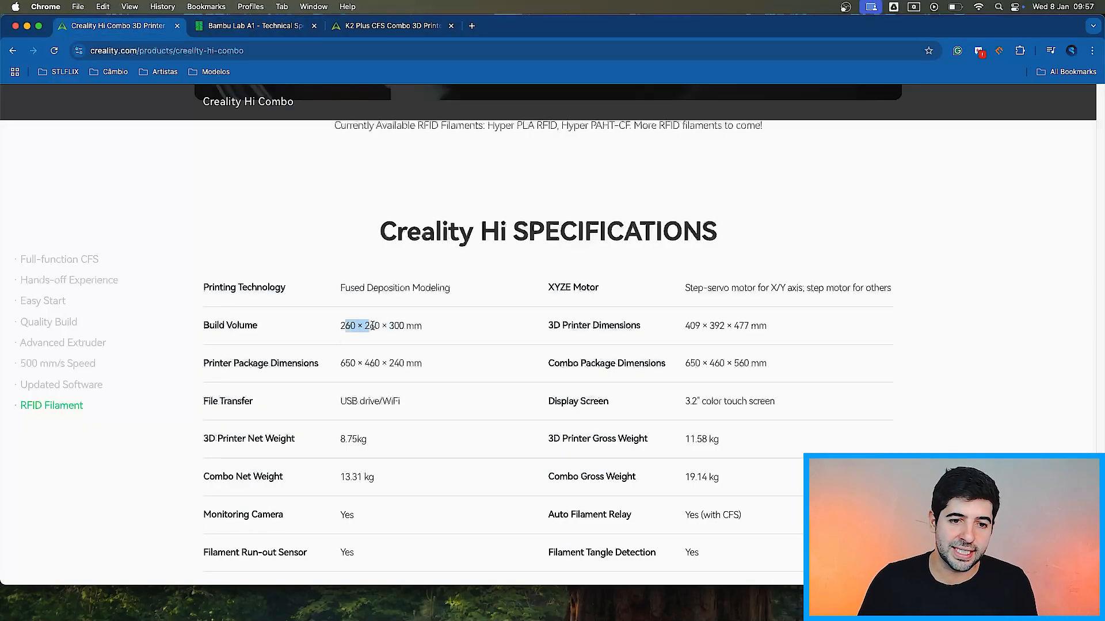
pyautogui.scroll(-3)
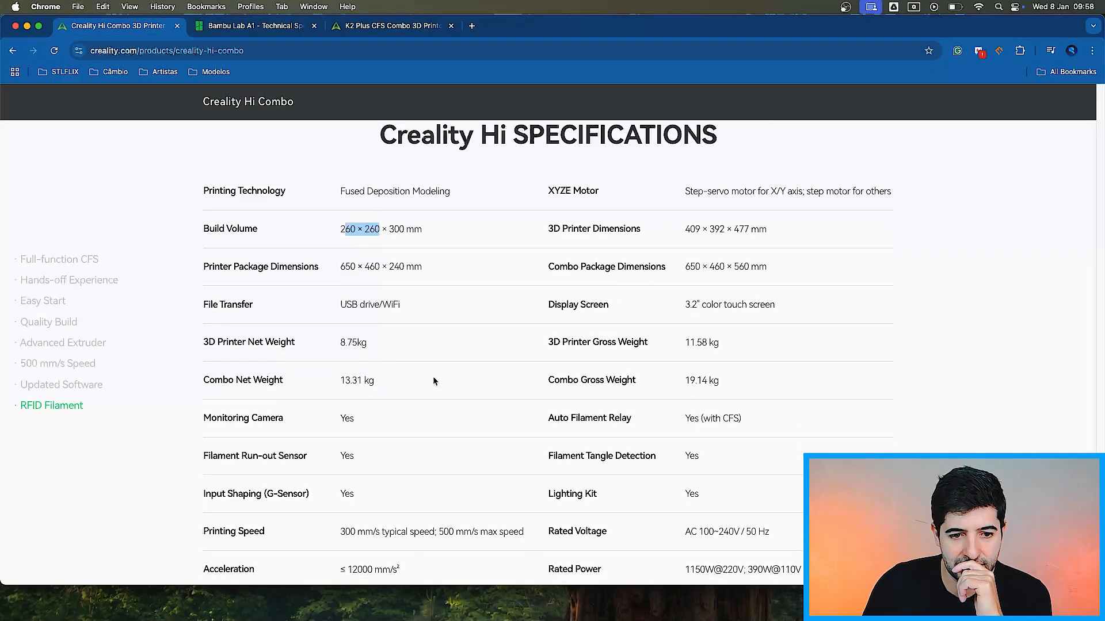
pyautogui.scroll(-3)
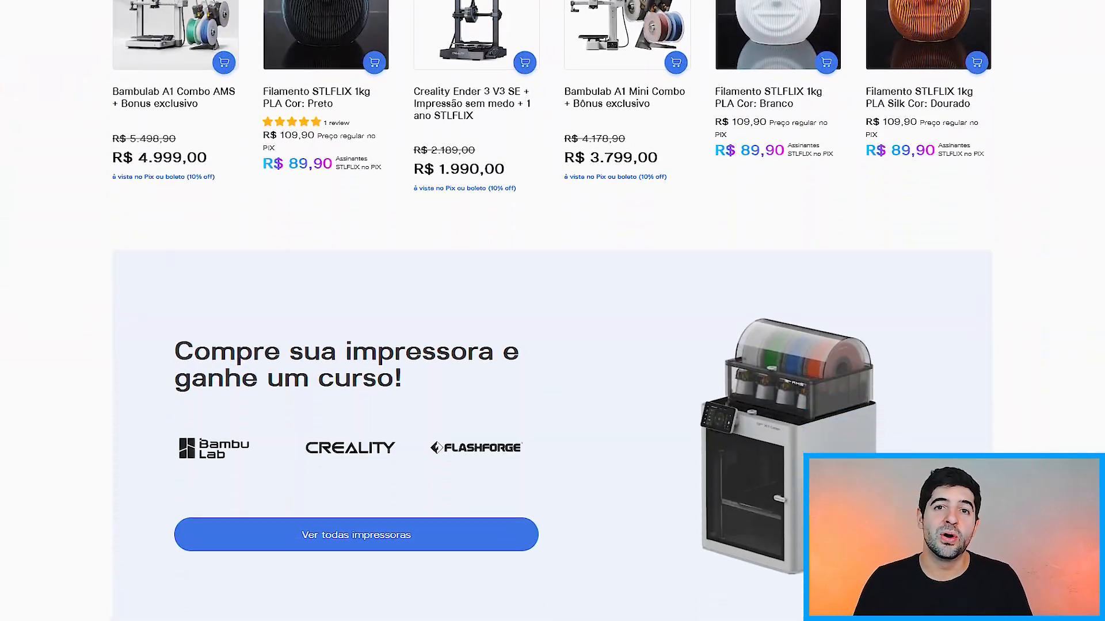
# - Scroll the STL Academy store past the printer-course promo to the STLACADEMY course cards
pyautogui.scroll(-3)
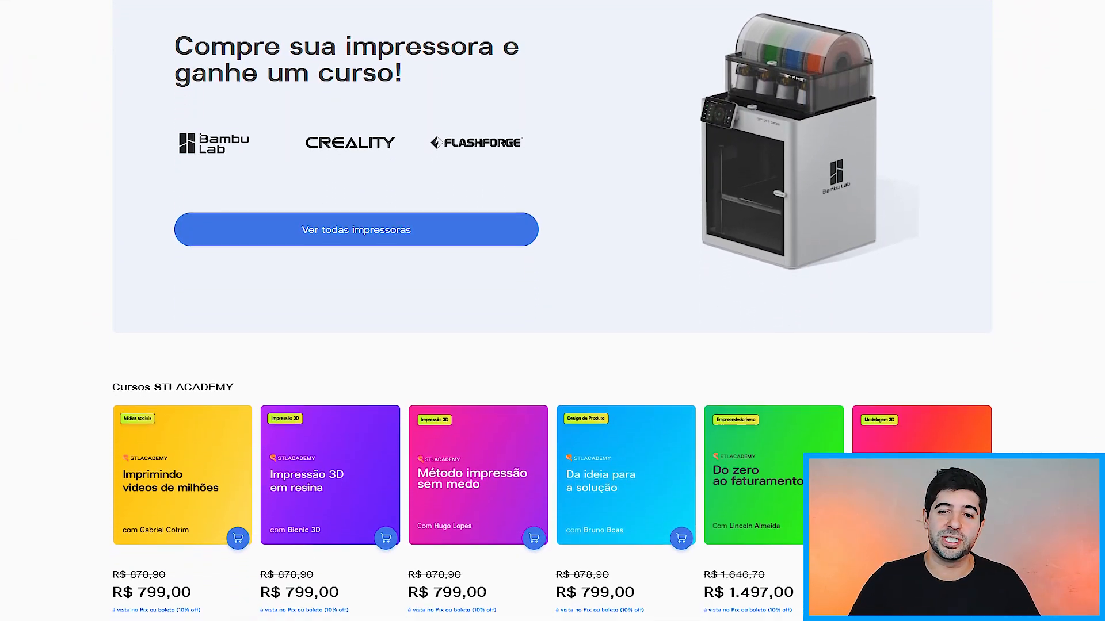